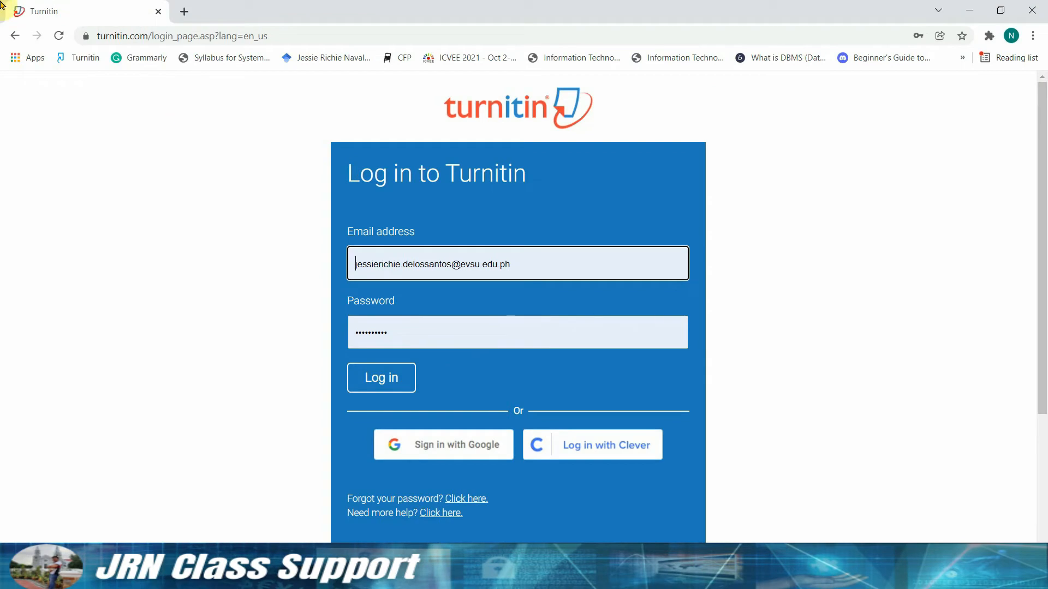
Log into Turnitin from turnitin.com using Chrome's saved account credentials
click(380, 378)
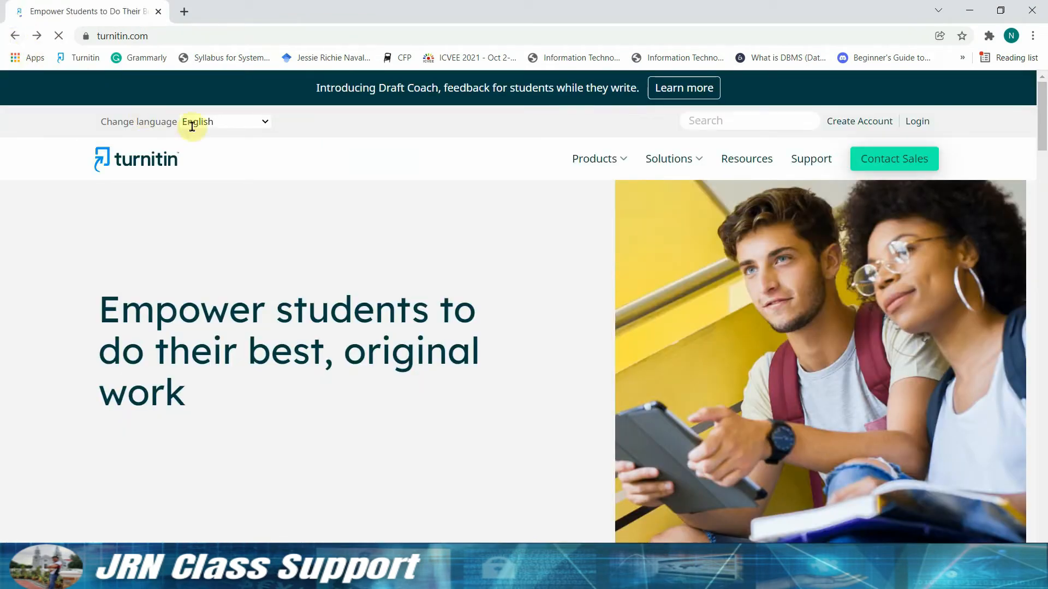
mouse_move(354, 249)
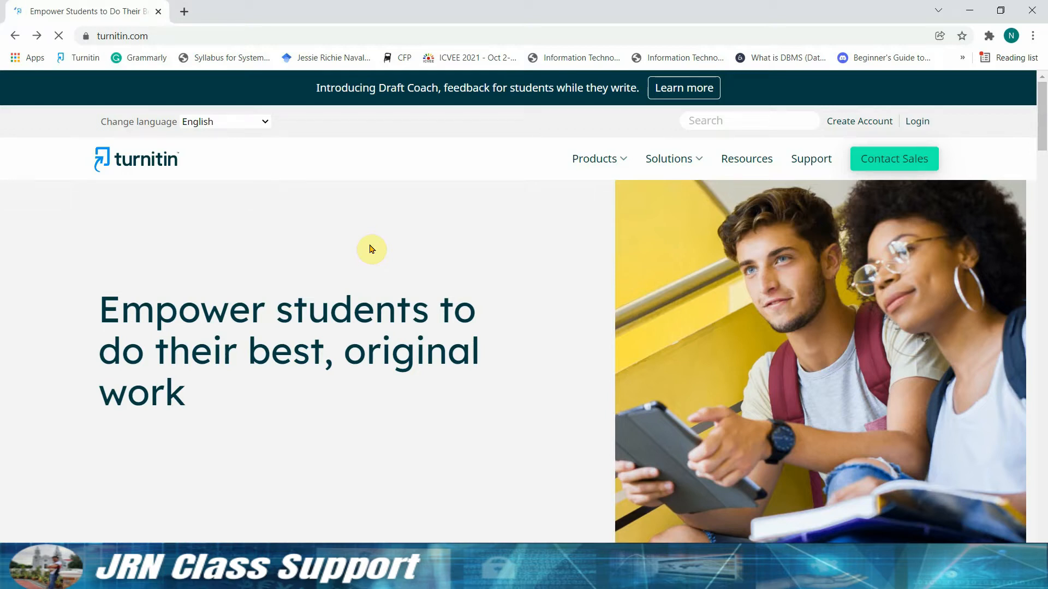
mouse_move(180, 44)
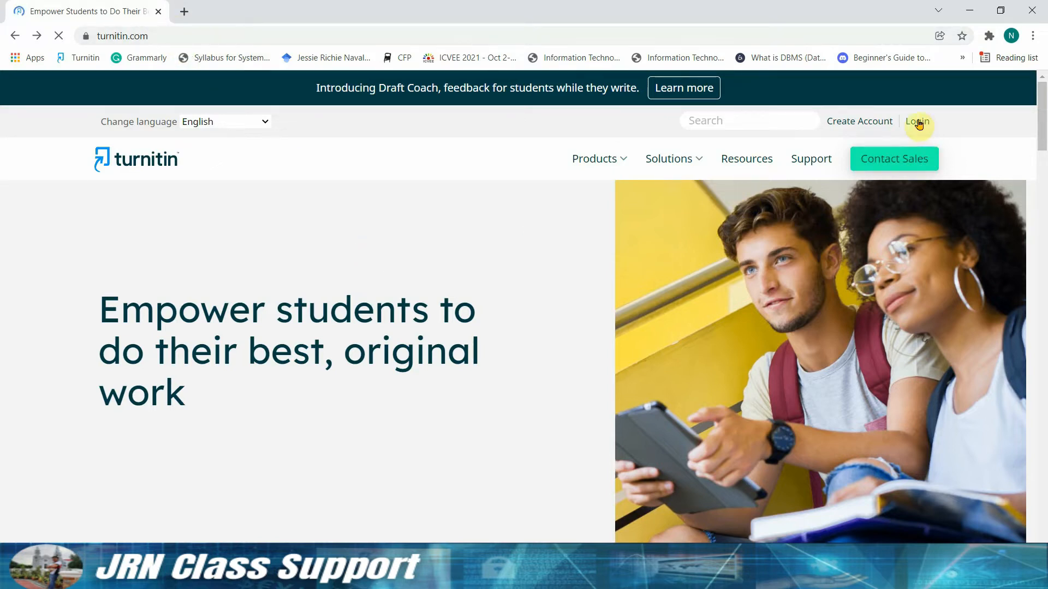
click(916, 122)
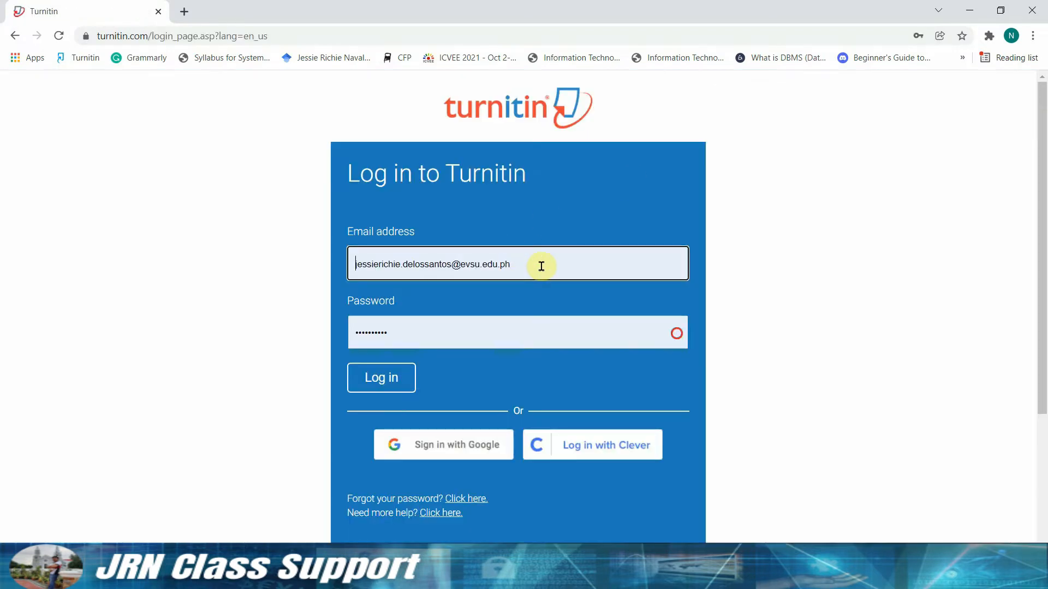
click(517, 333)
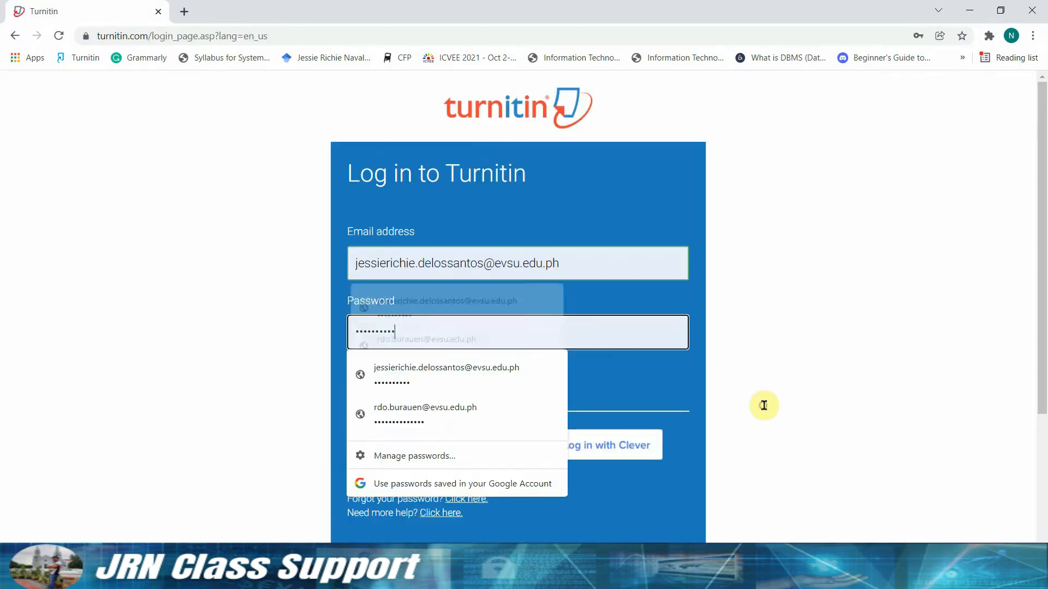
click(381, 378)
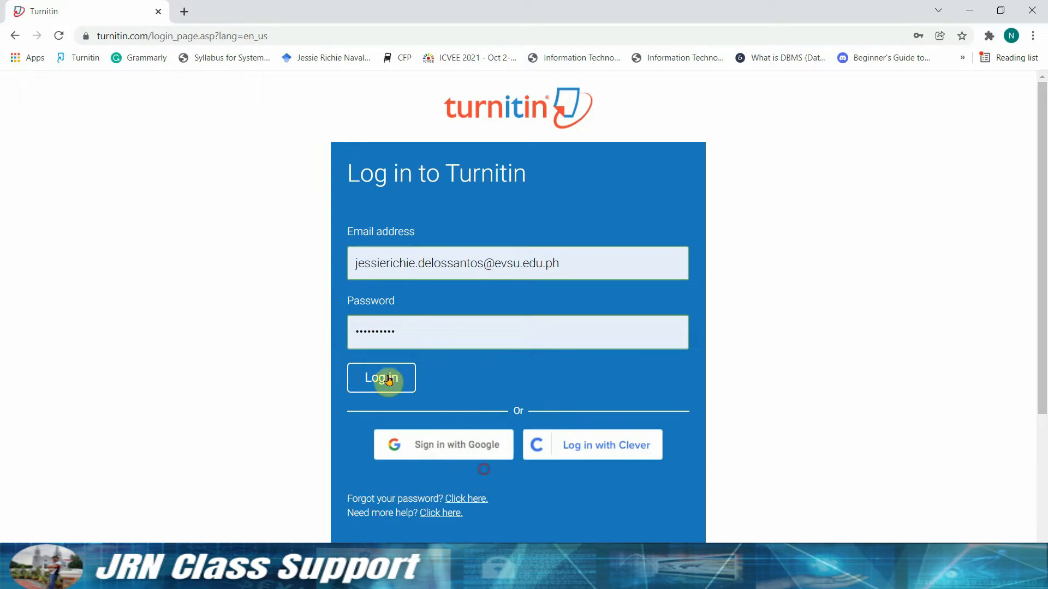
click(381, 377)
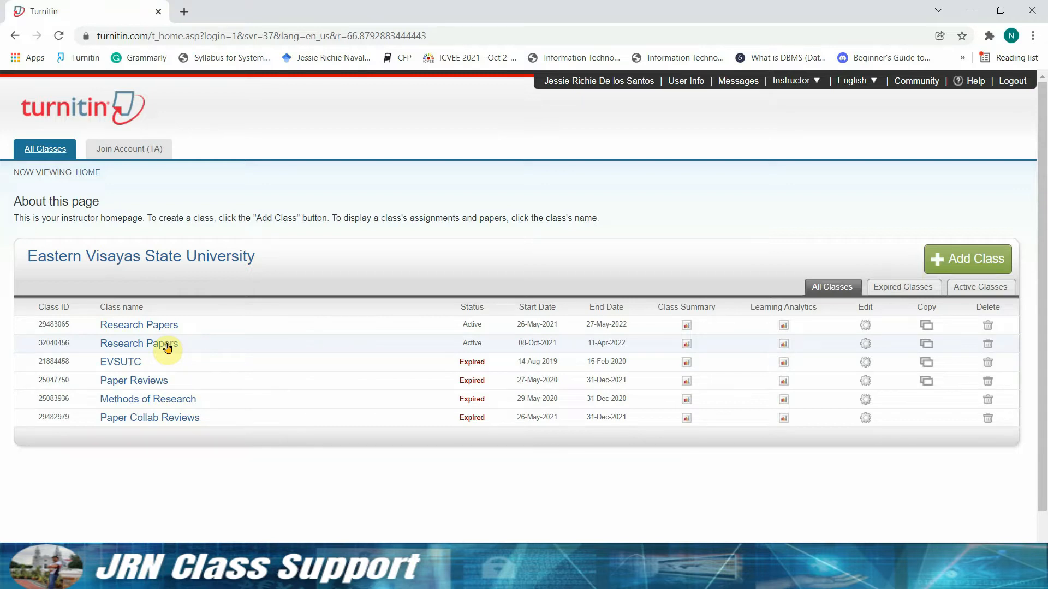
Open the second Research Papers class's review papers assignment and its Submit File form
click(138, 342)
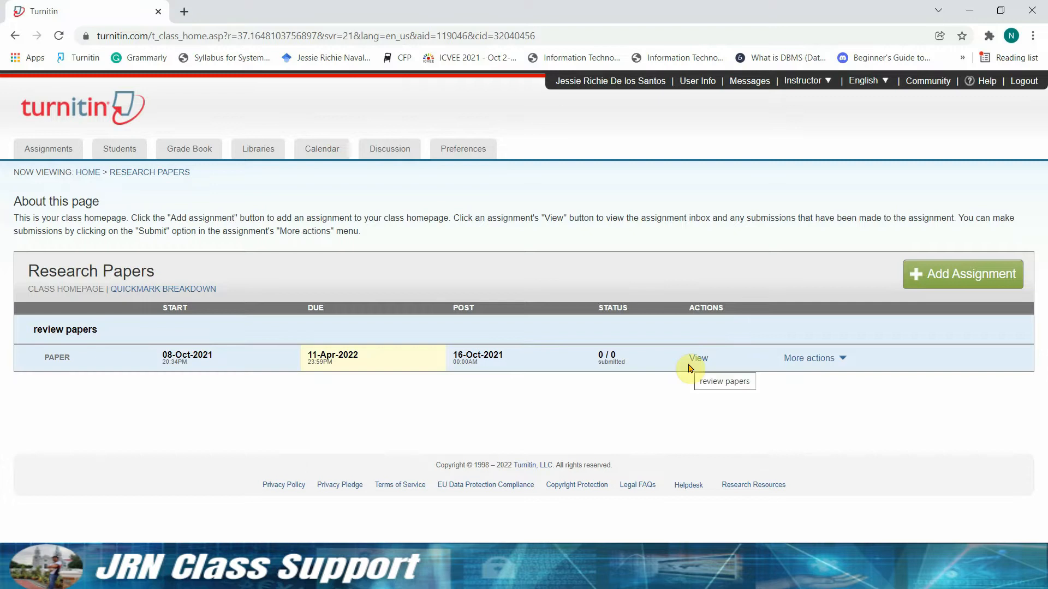
mouse_move(712, 369)
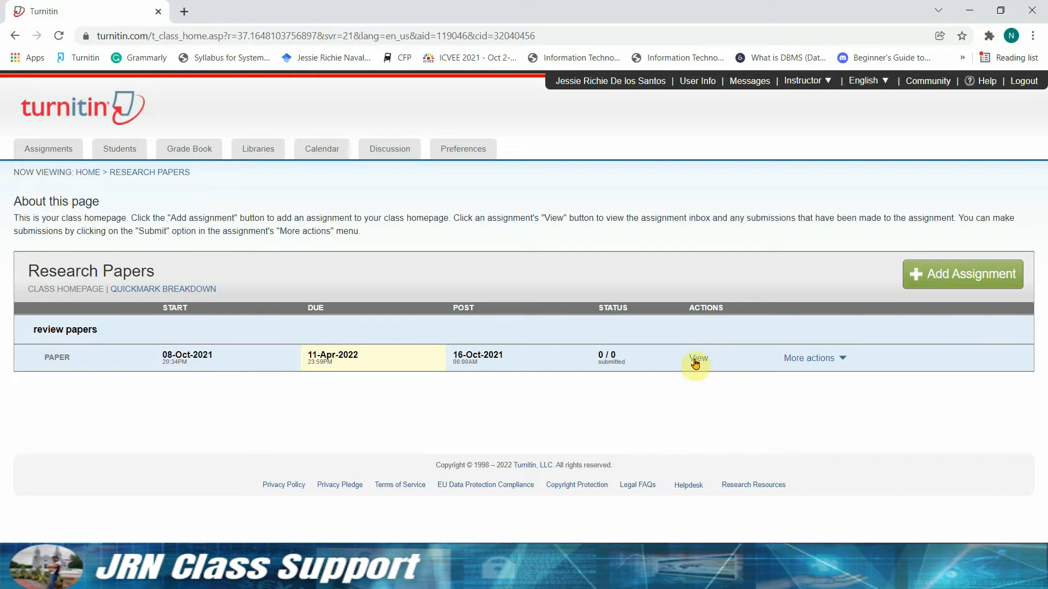
click(698, 358)
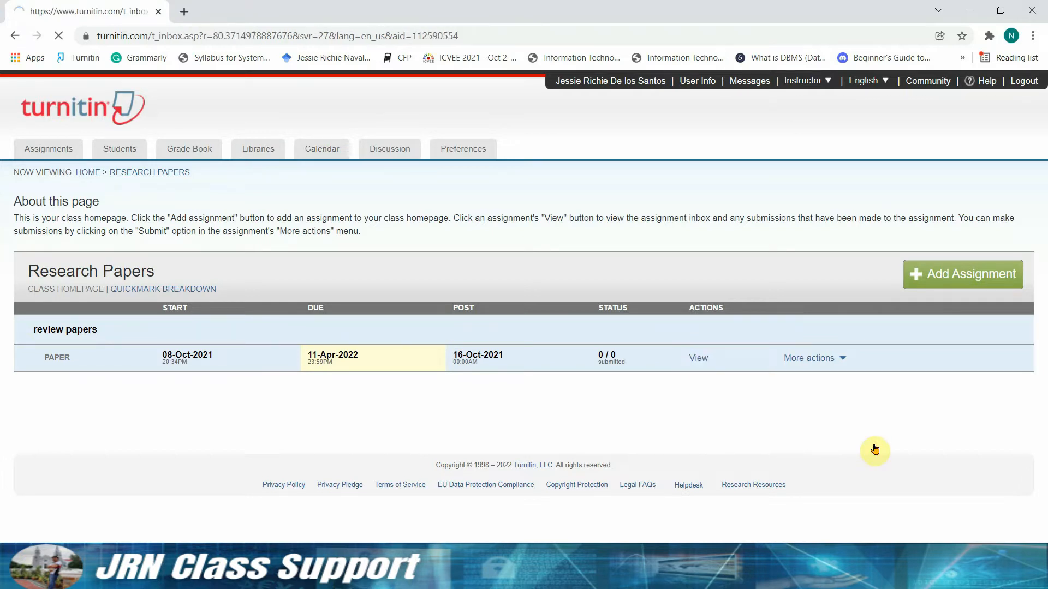
click(697, 358)
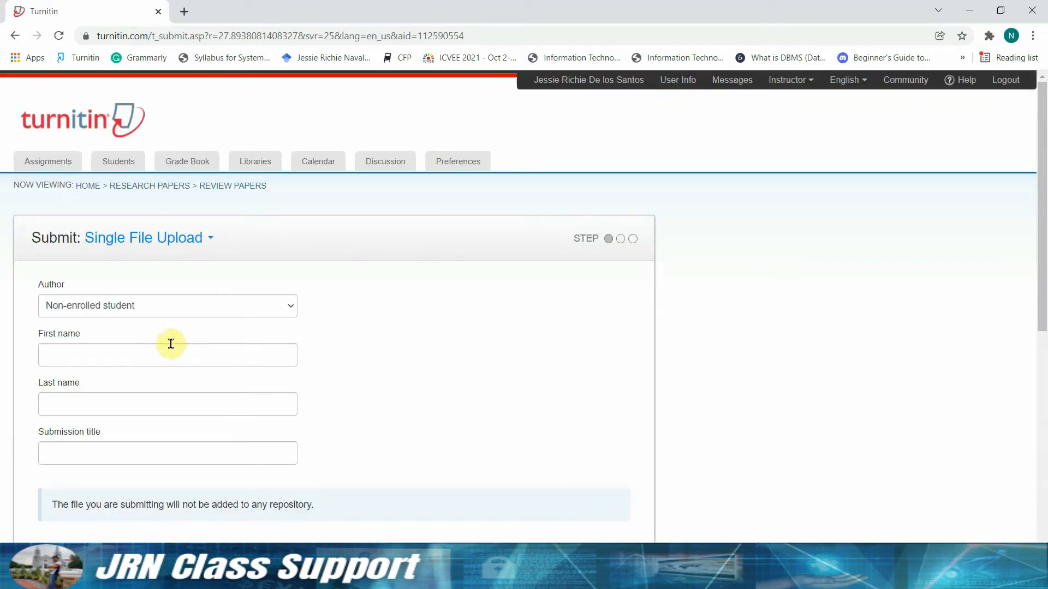
text(gio)
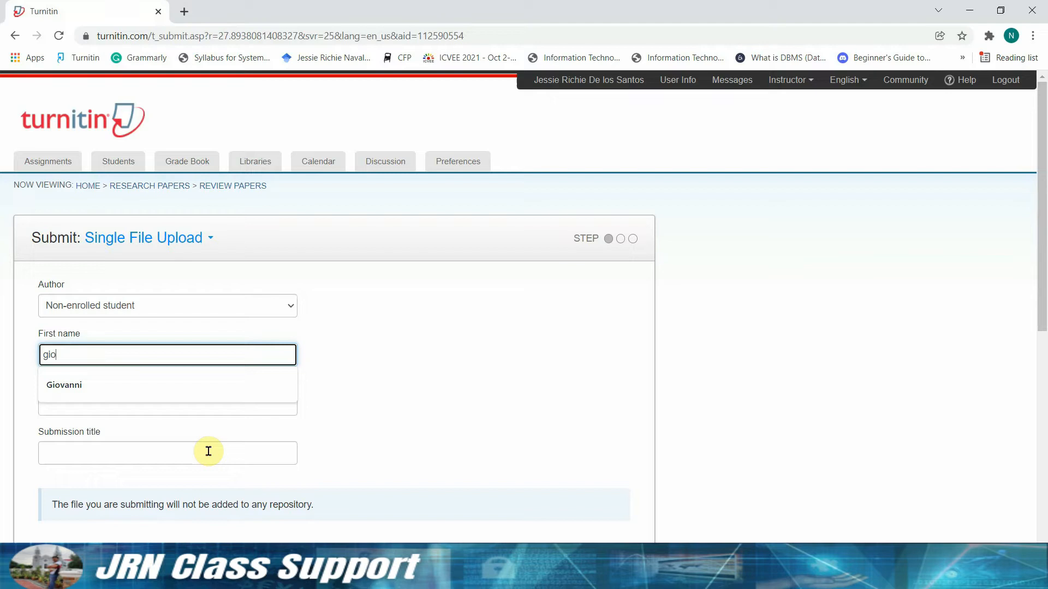
click(64, 385)
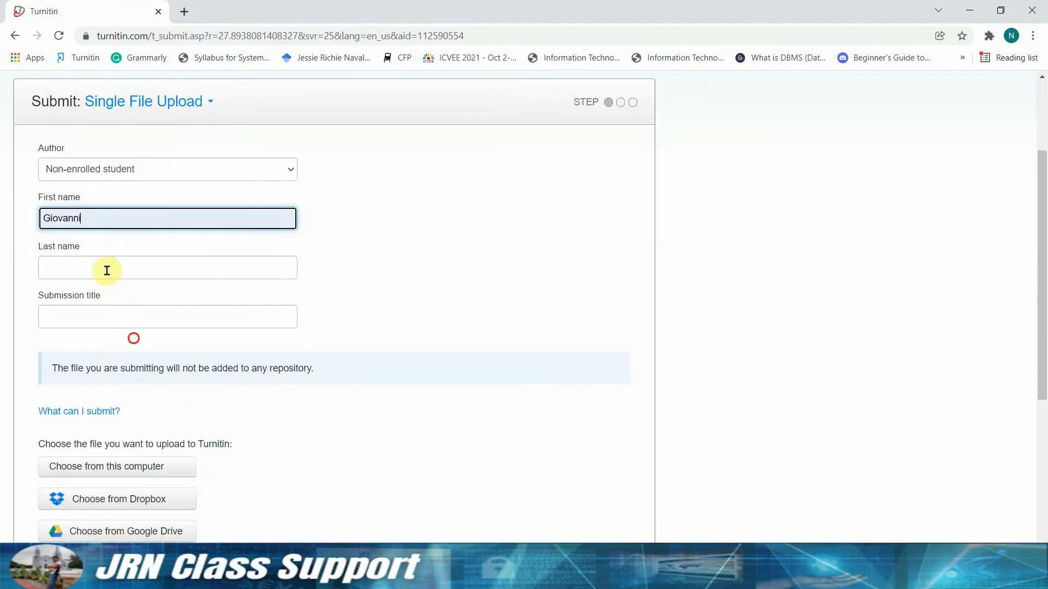
text(de los Santos)
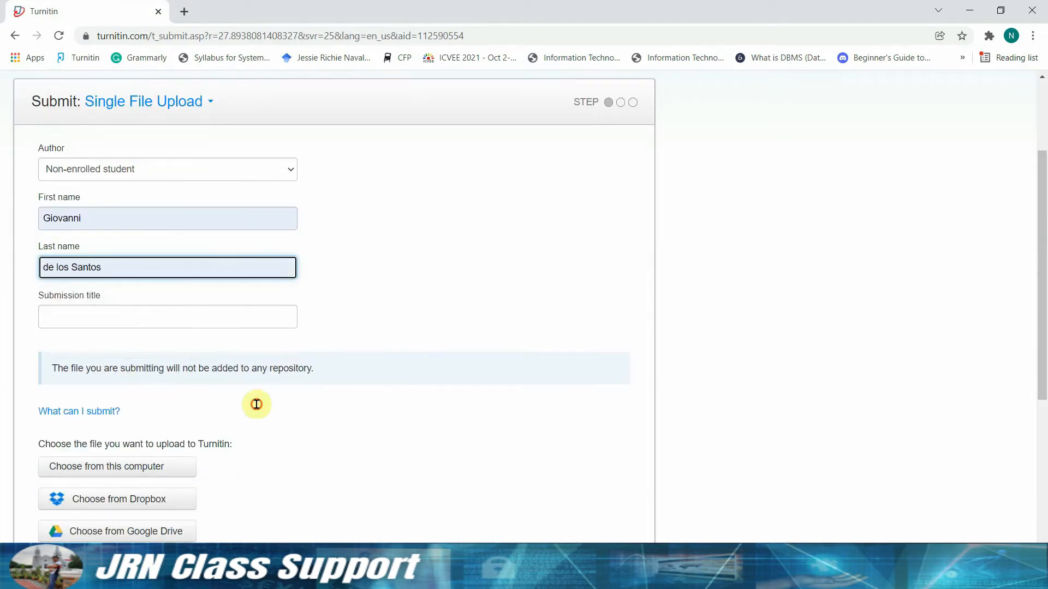
text(rent)
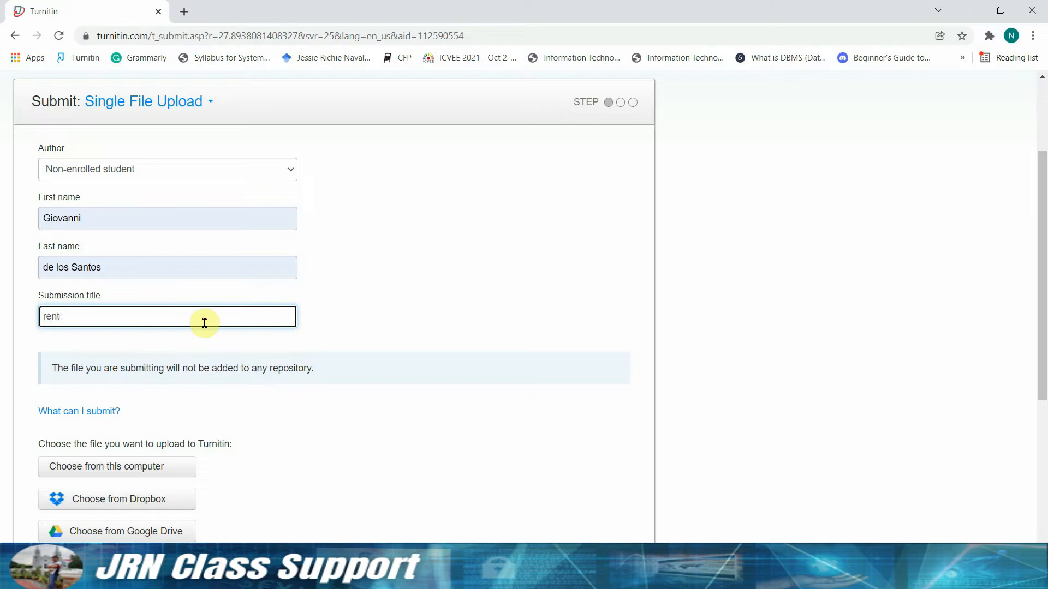
text(a bit)
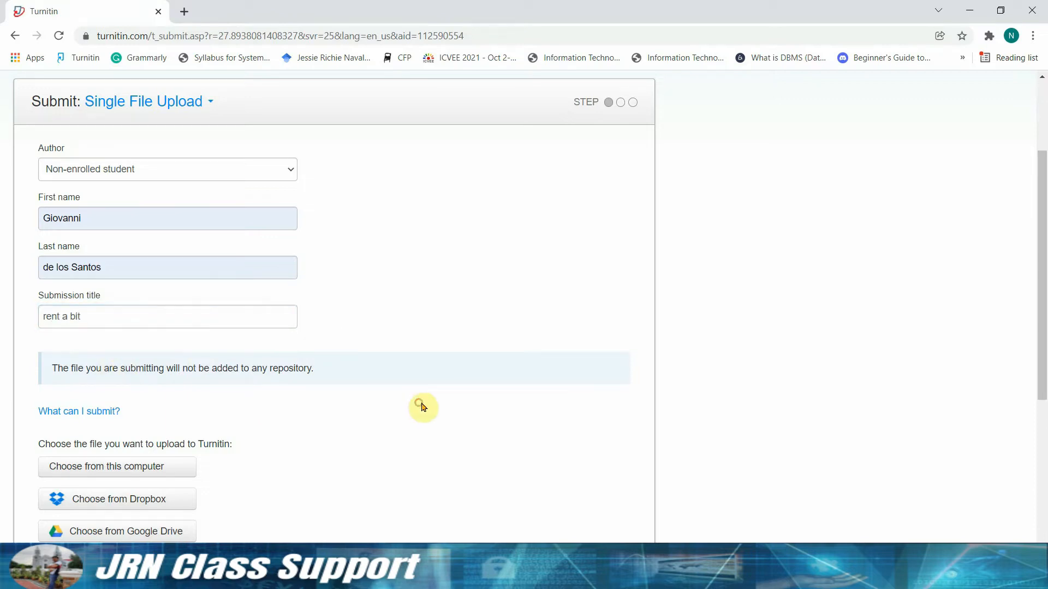
scroll(down, 3)
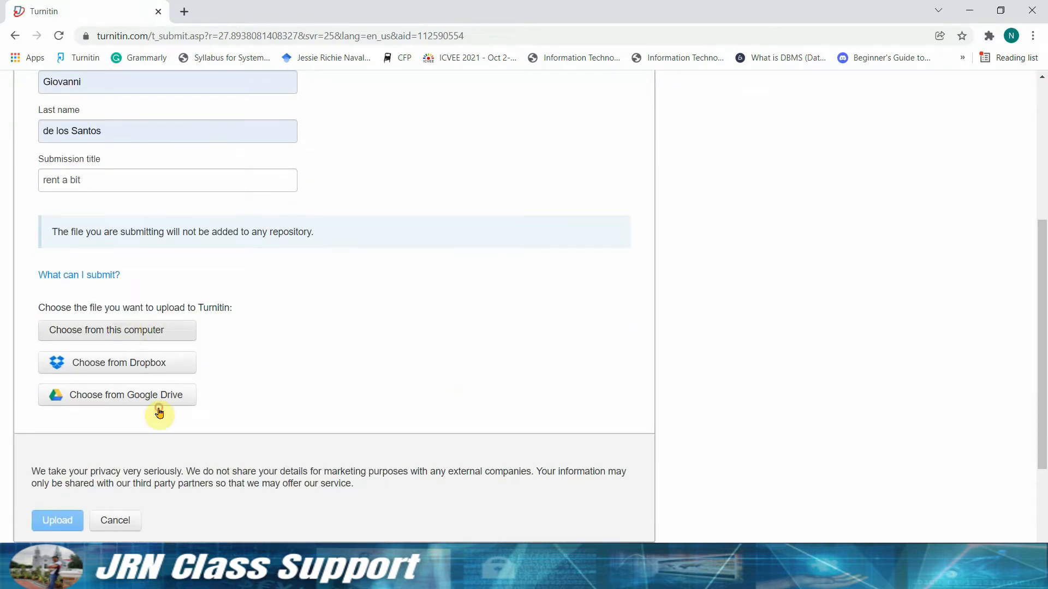
click(106, 331)
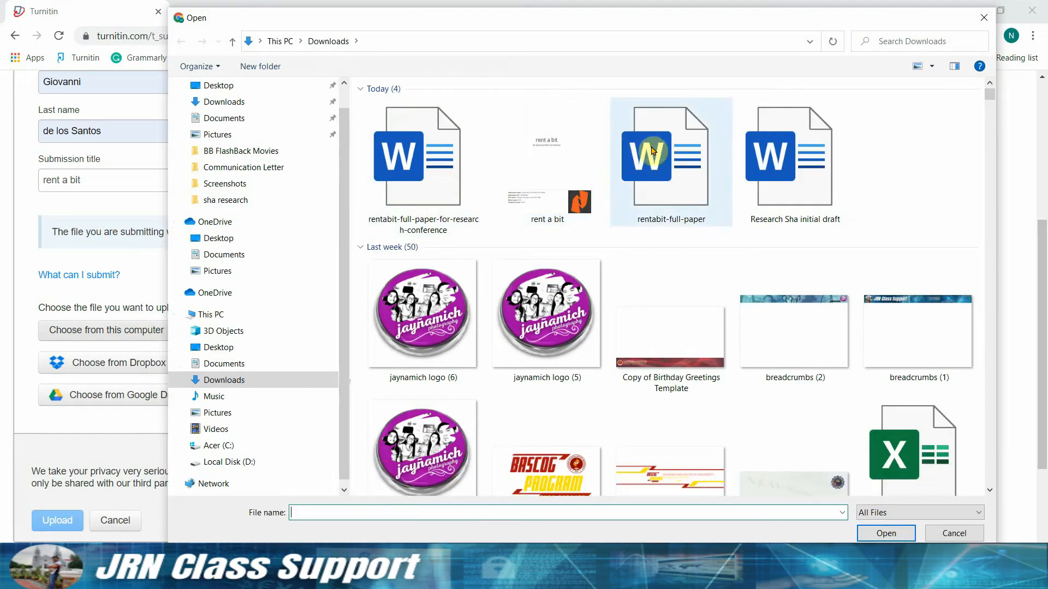
Attach rentabit-full-paper-for-research-conference.docx and upload it
click(422, 155)
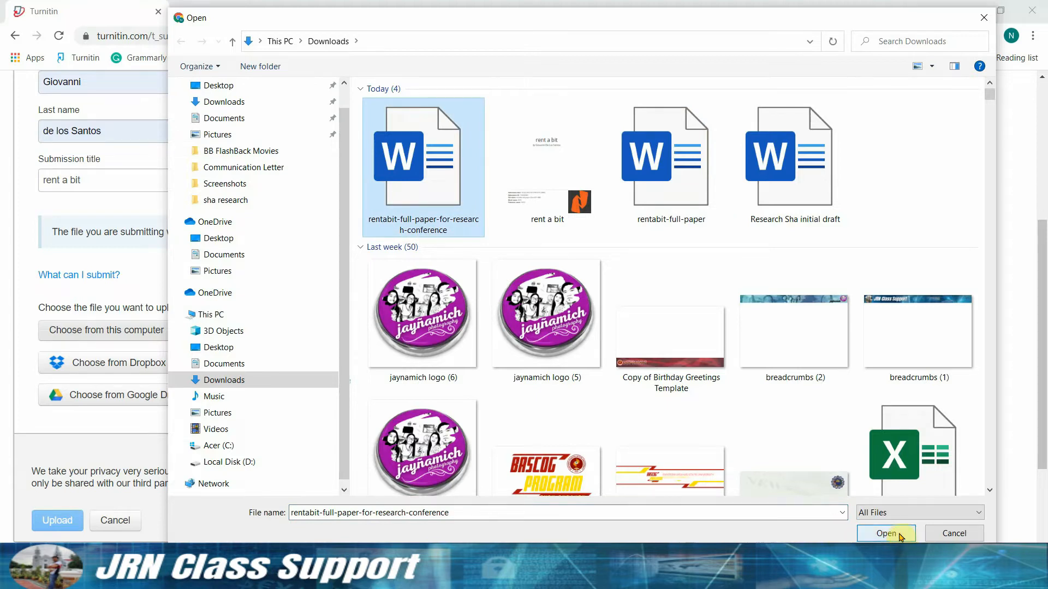
click(886, 533)
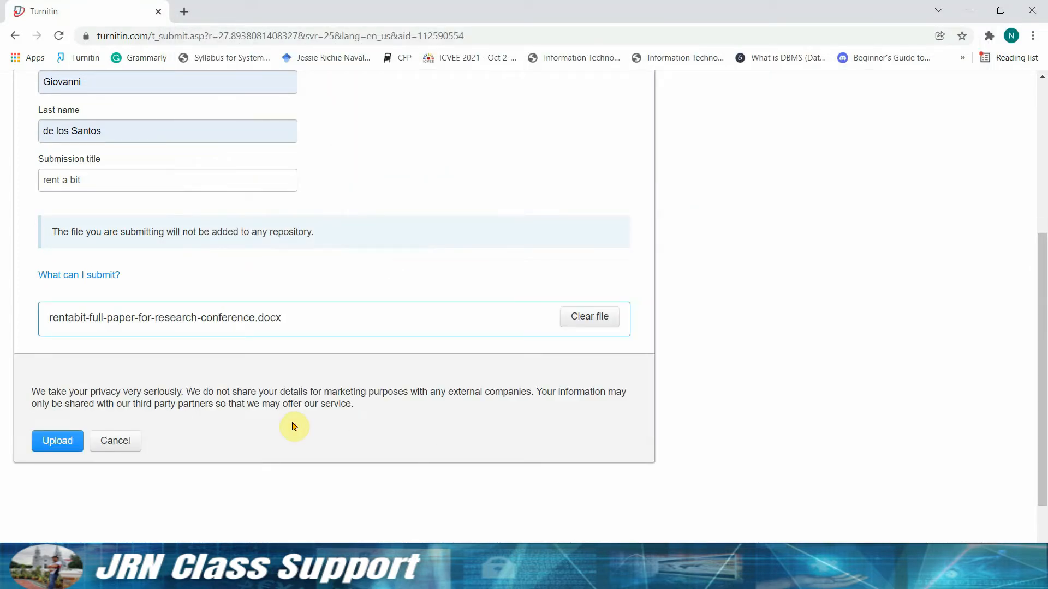
click(57, 440)
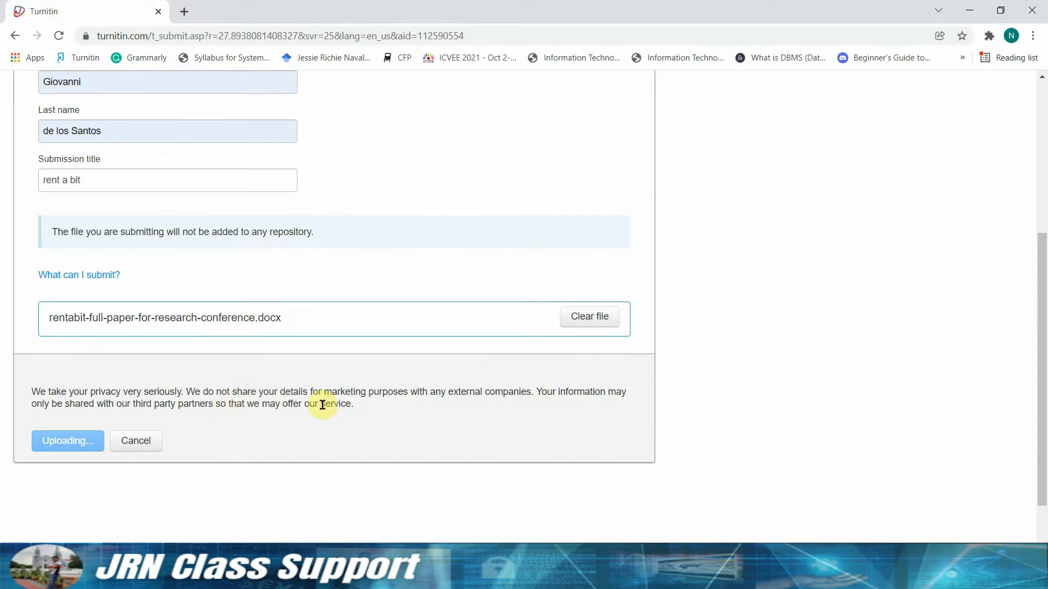
click(67, 440)
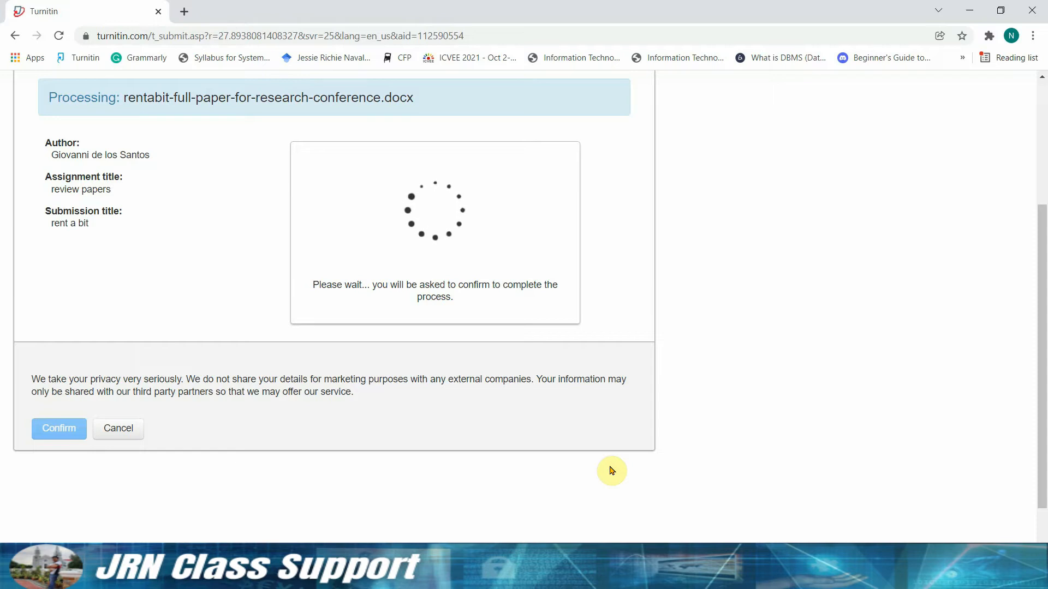
mouse_move(490, 376)
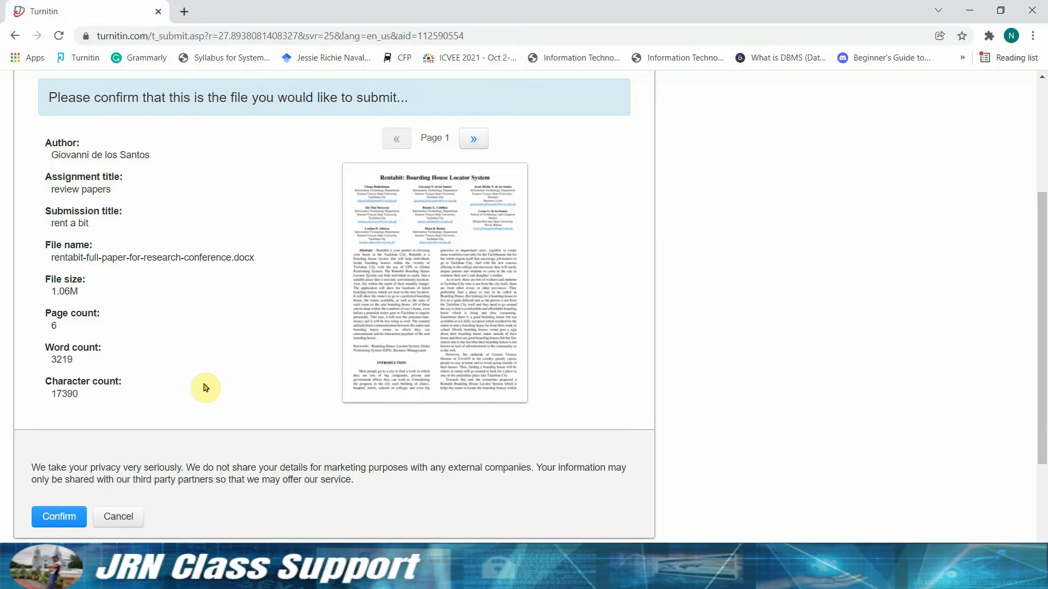
mouse_move(194, 419)
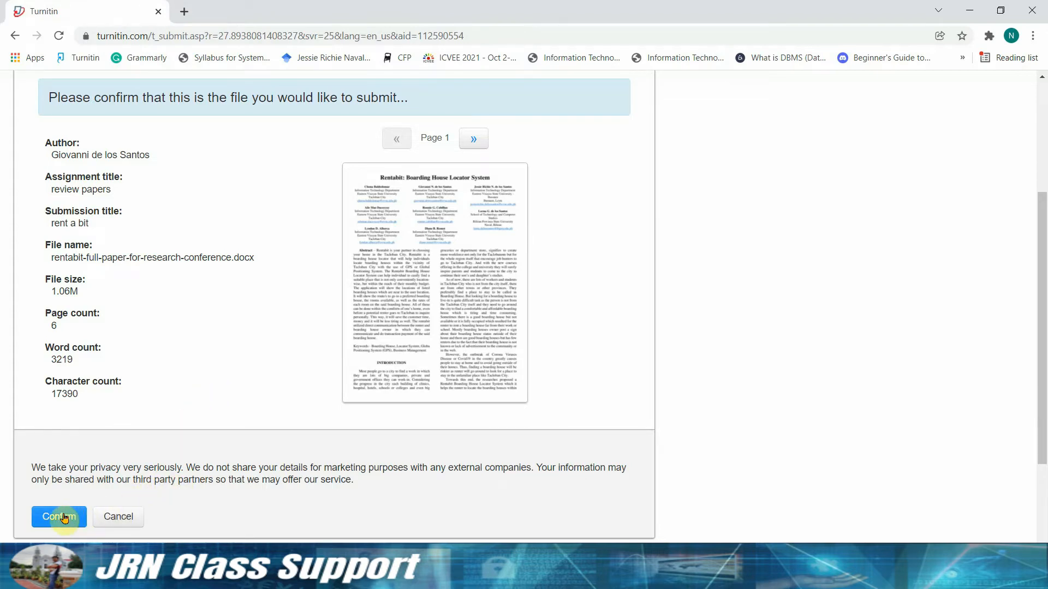
Confirm the 'rent a bit' submission and go to the review papers assignment inbox
click(59, 517)
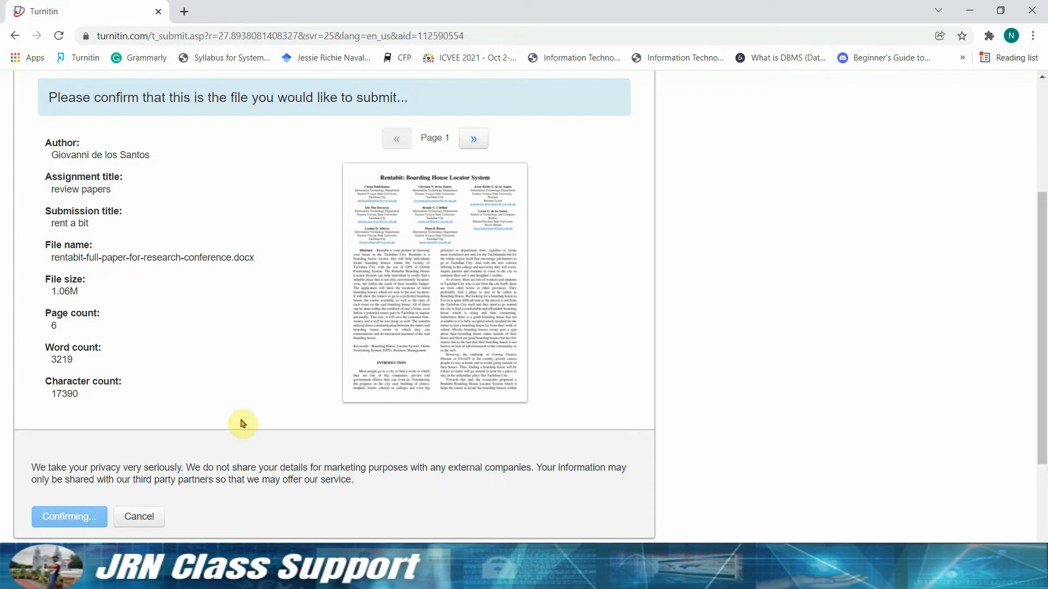
click(69, 517)
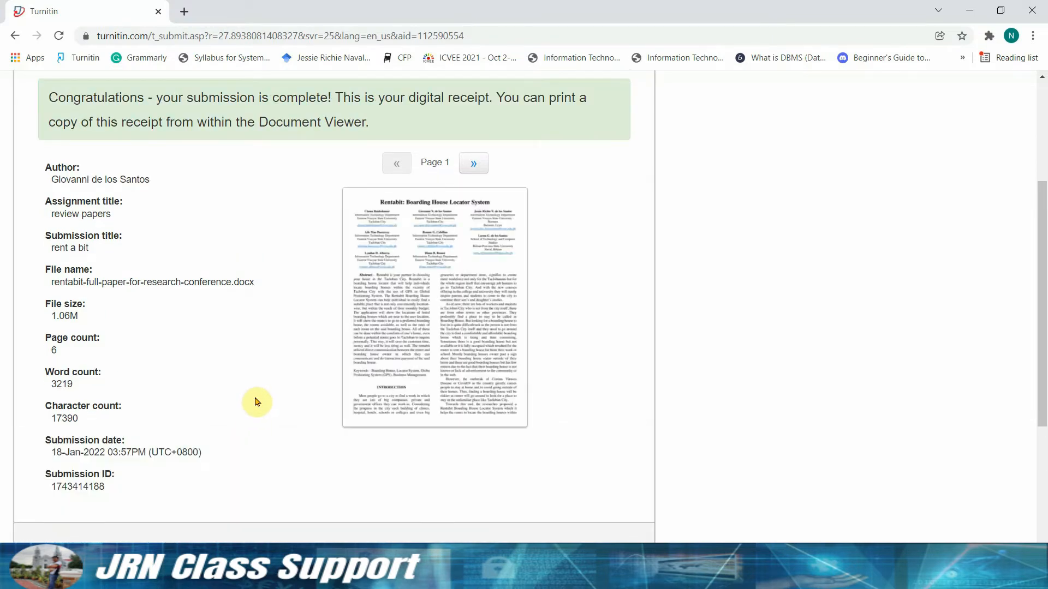
scroll(down, 3)
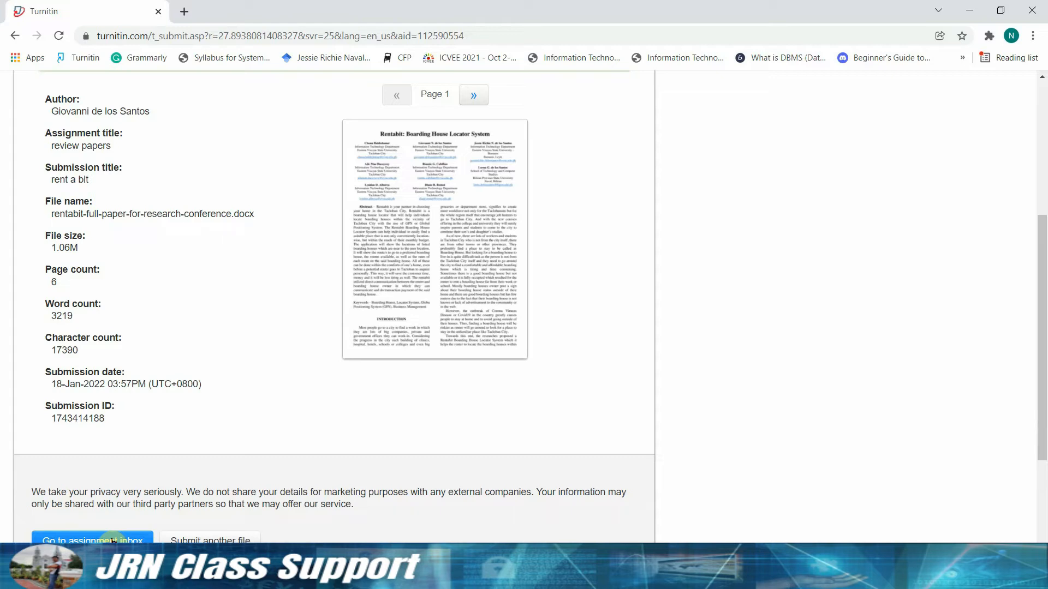
click(92, 539)
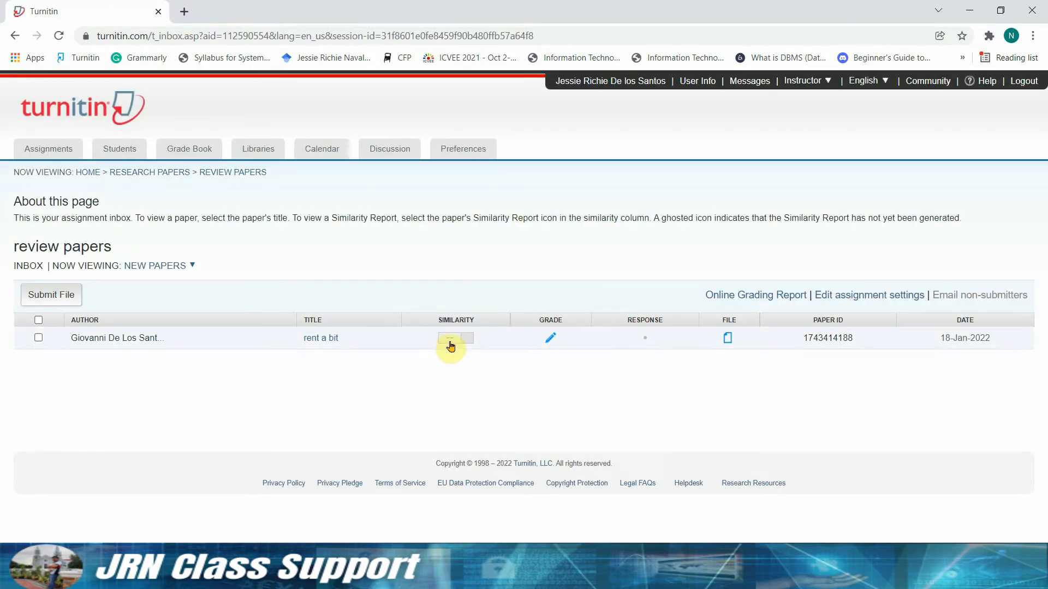
mouse_move(455, 341)
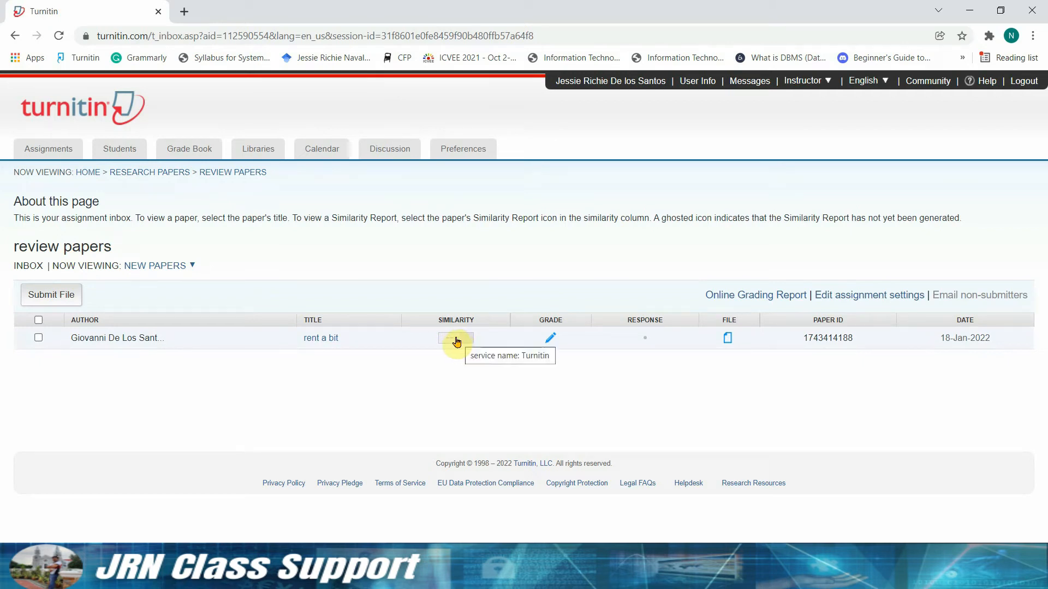
mouse_move(464, 344)
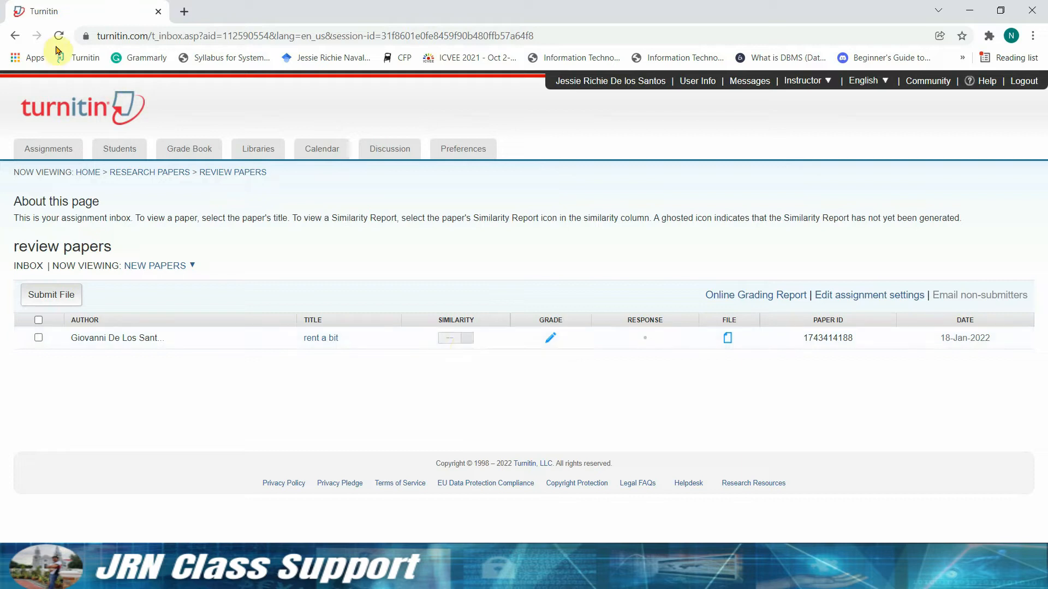
mouse_move(334, 249)
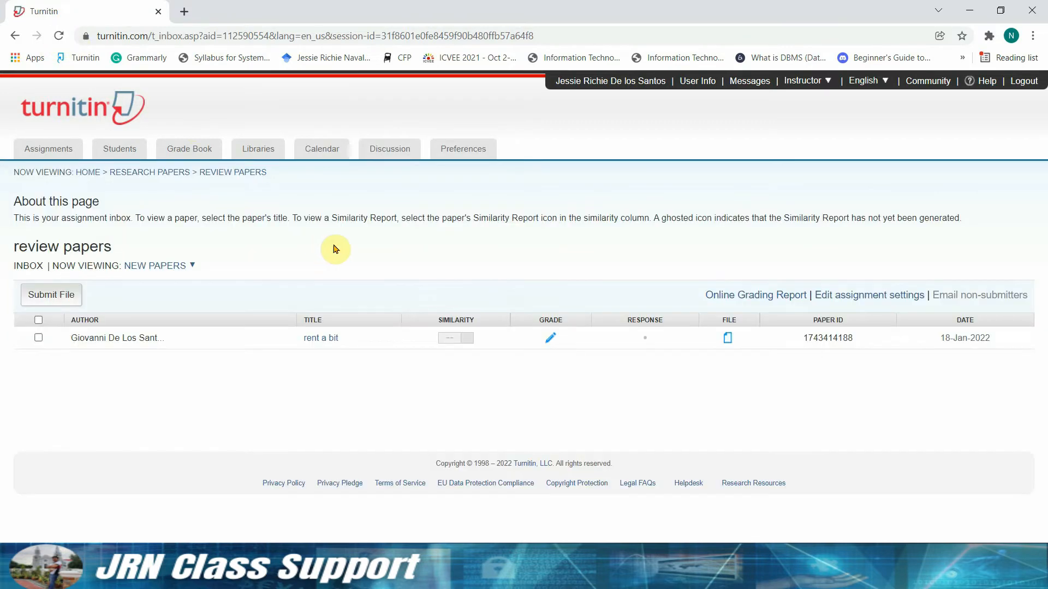
mouse_move(306, 362)
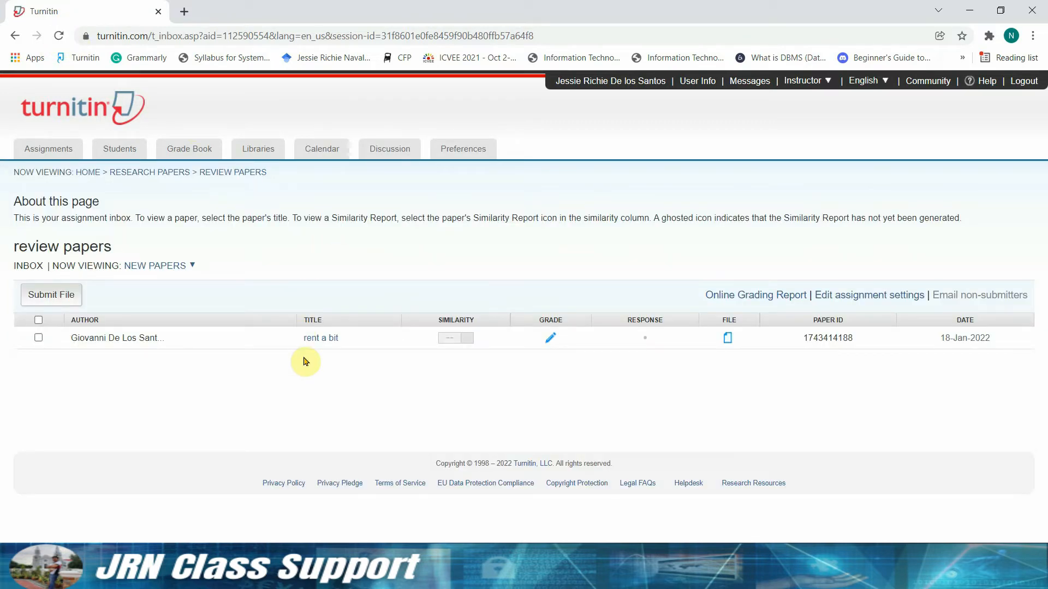
Reload the inbox repeatedly until the 13% score shows for 'rent a bit'
click(58, 36)
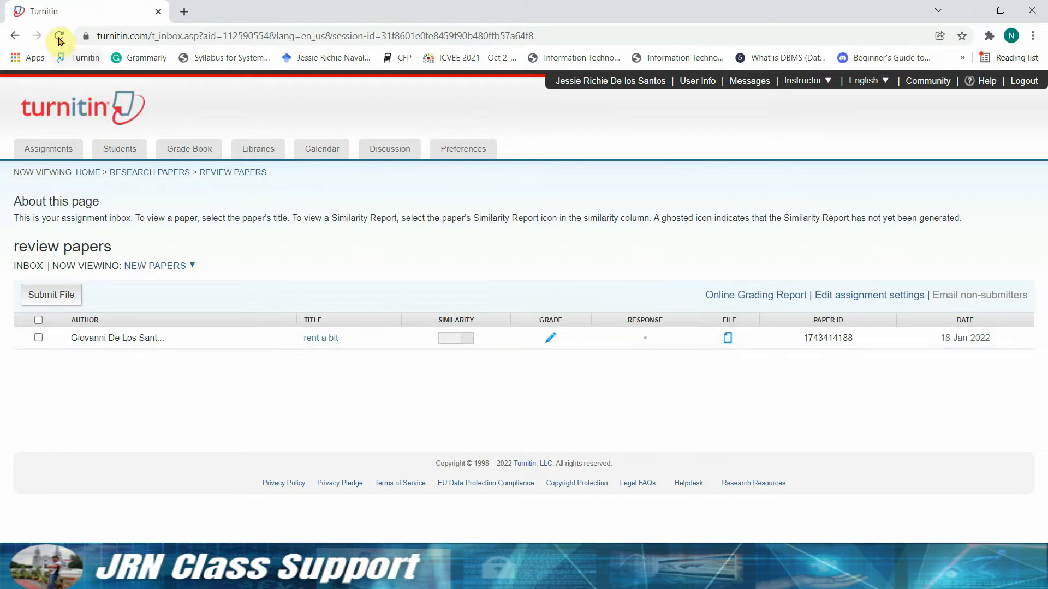
mouse_move(59, 35)
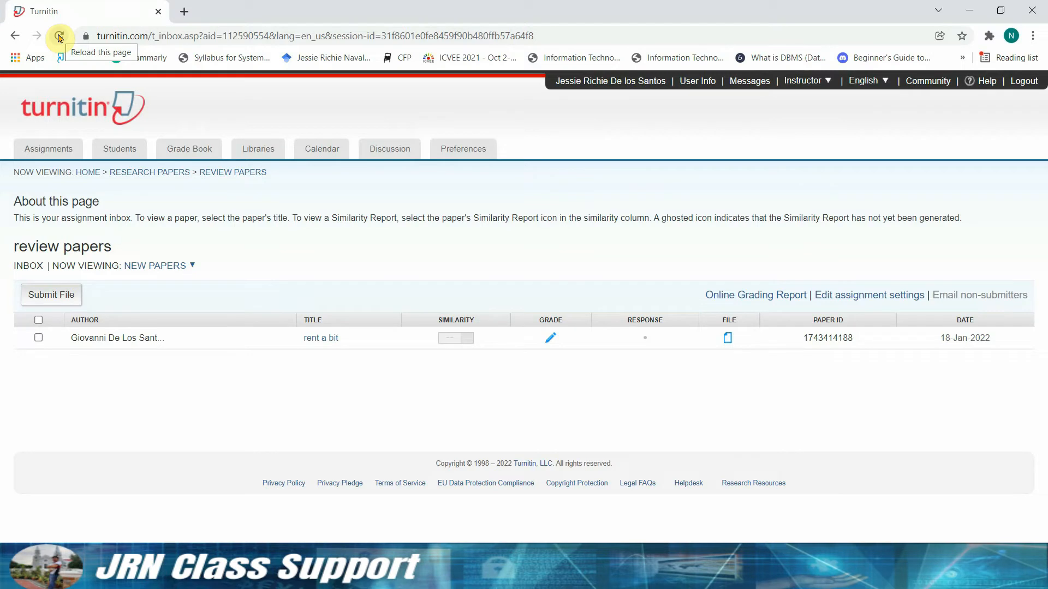
click(59, 36)
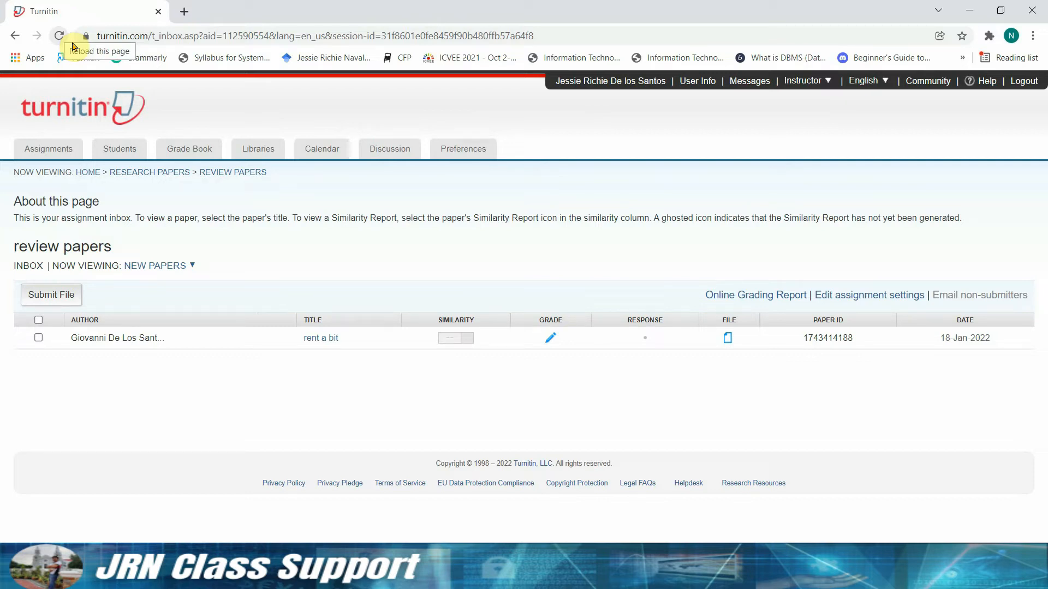
click(59, 35)
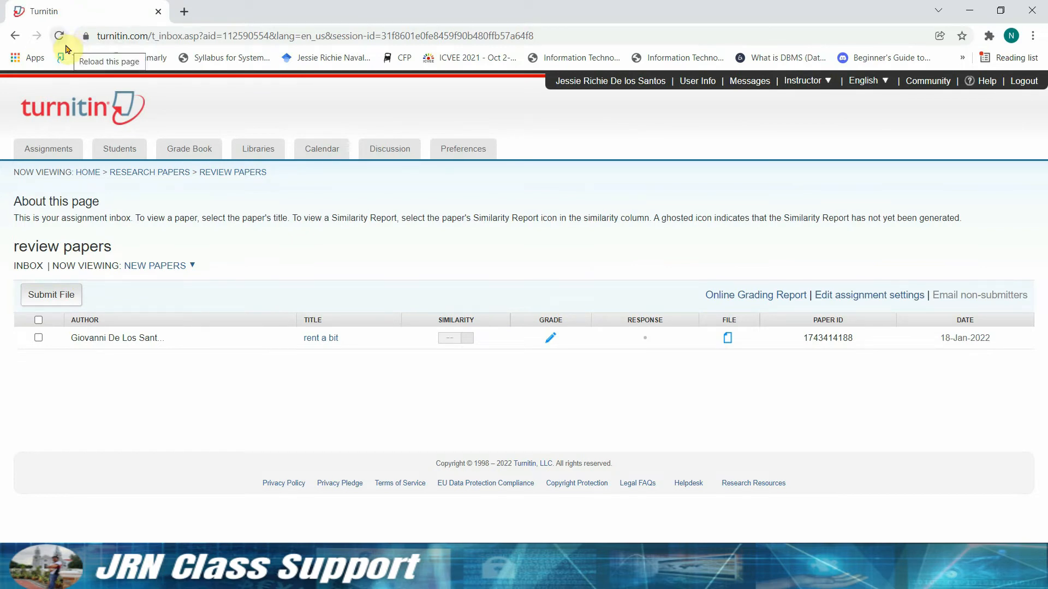
click(59, 35)
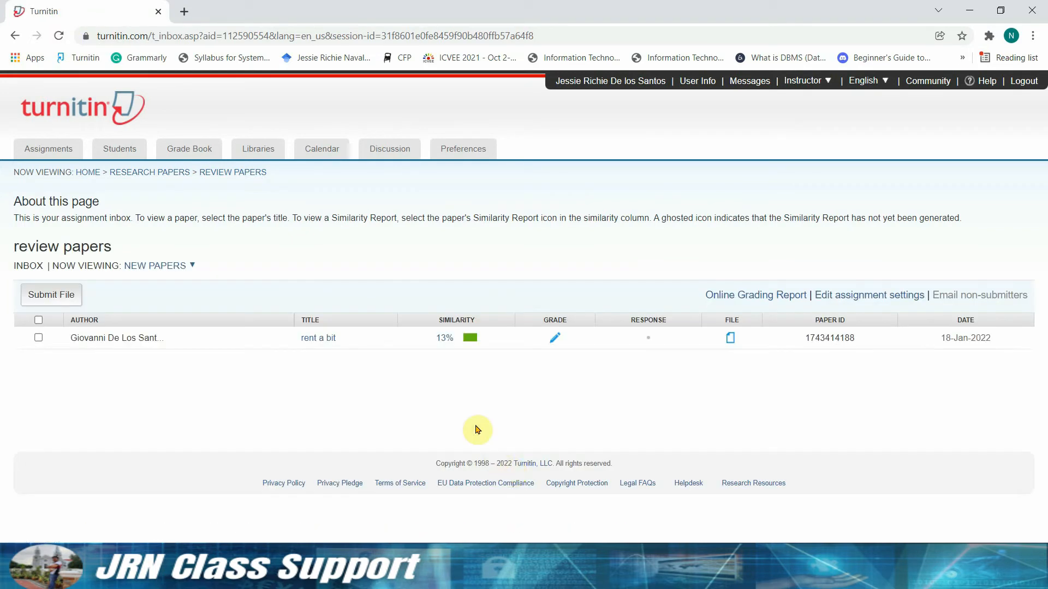
mouse_move(467, 393)
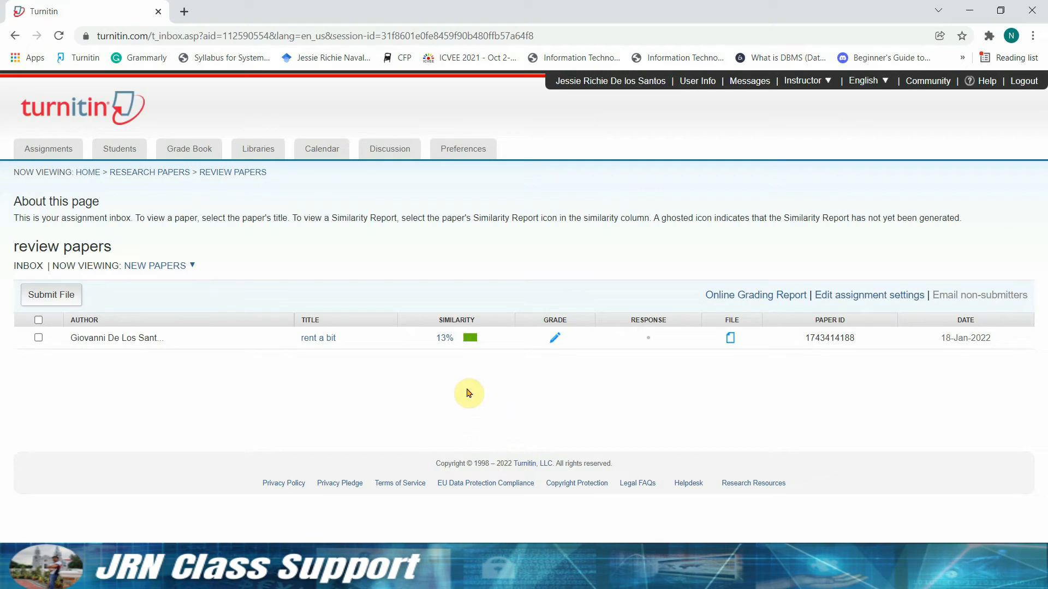
mouse_move(435, 349)
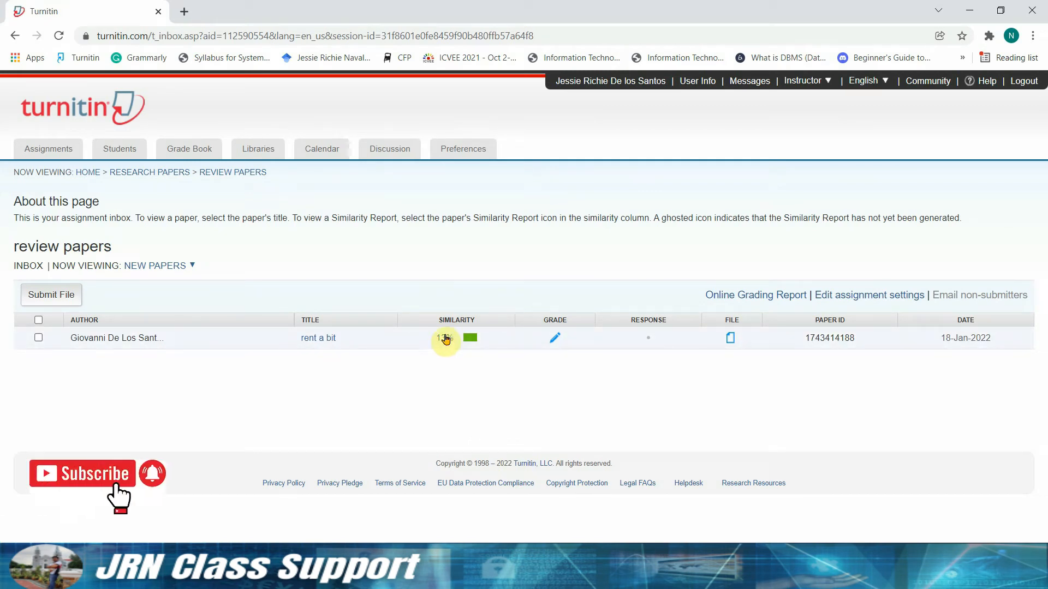
mouse_move(458, 352)
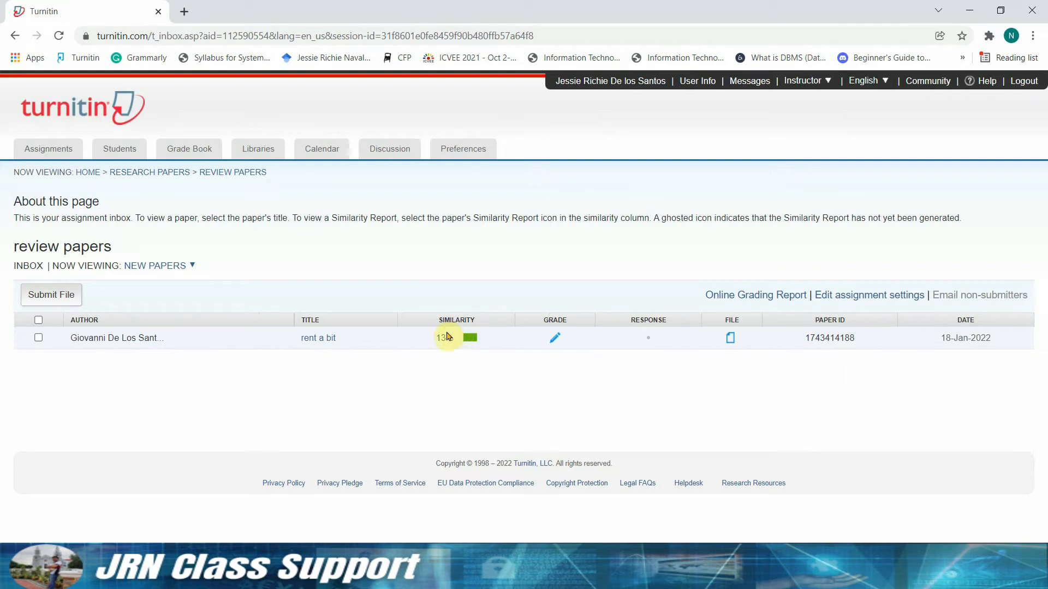
Open the 13% similarity report in Feedback Studio, maximize the window, and scroll the paper
click(456, 337)
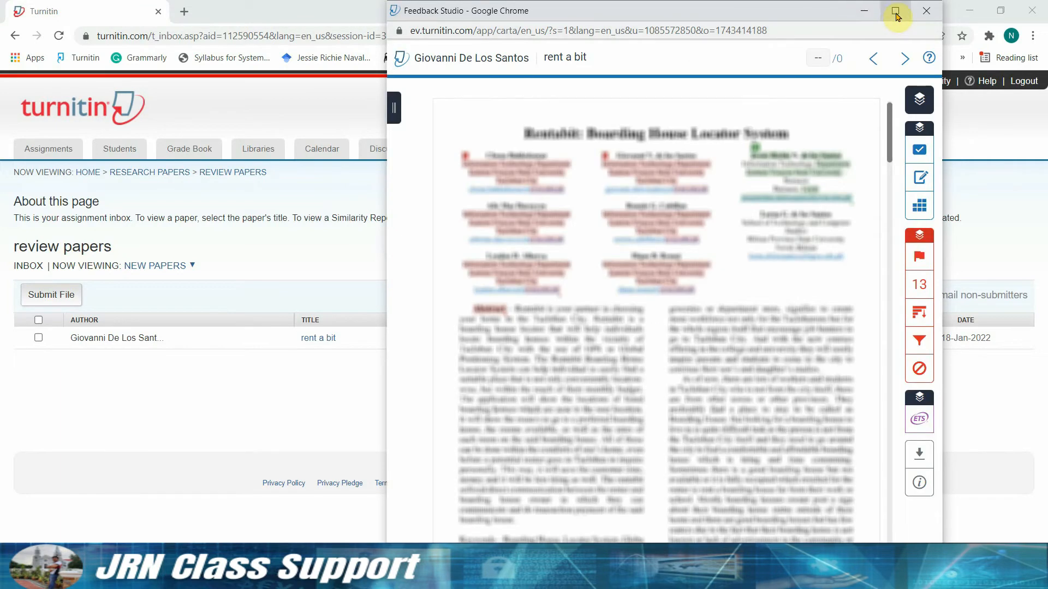
click(896, 11)
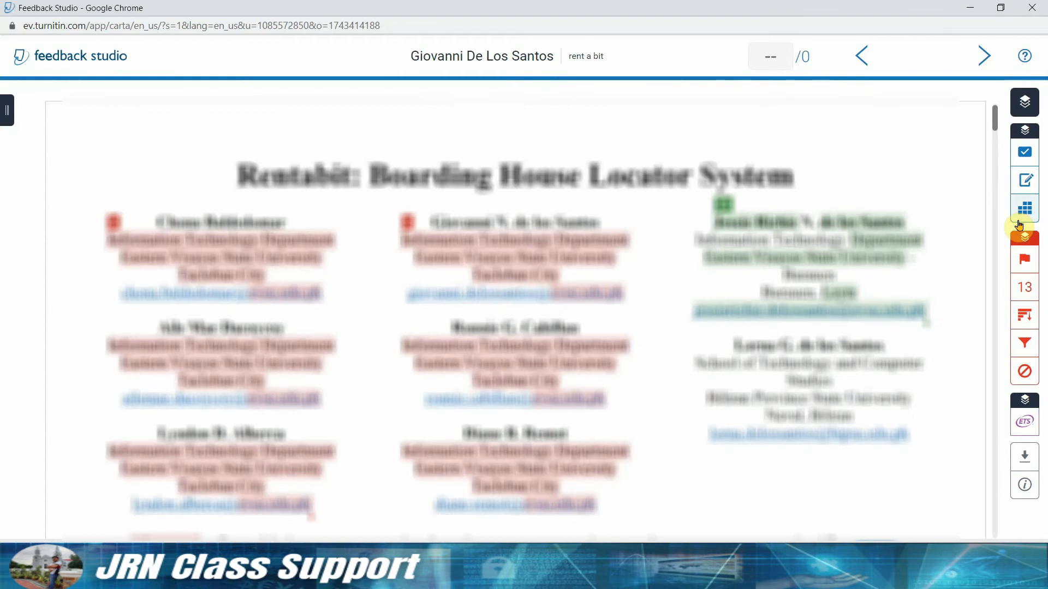
scroll(down, 3)
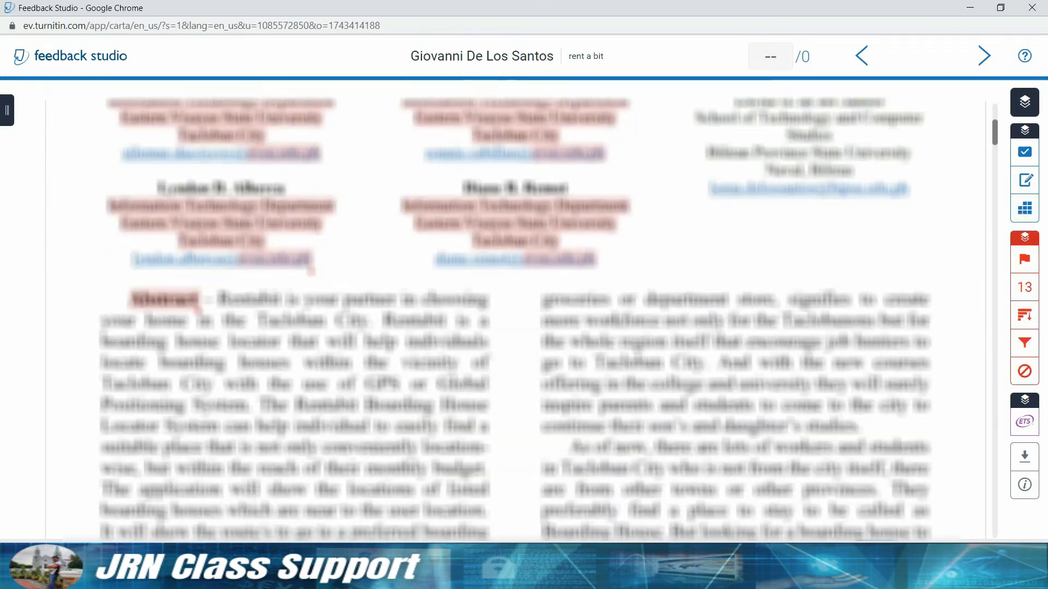
scroll(down, 3)
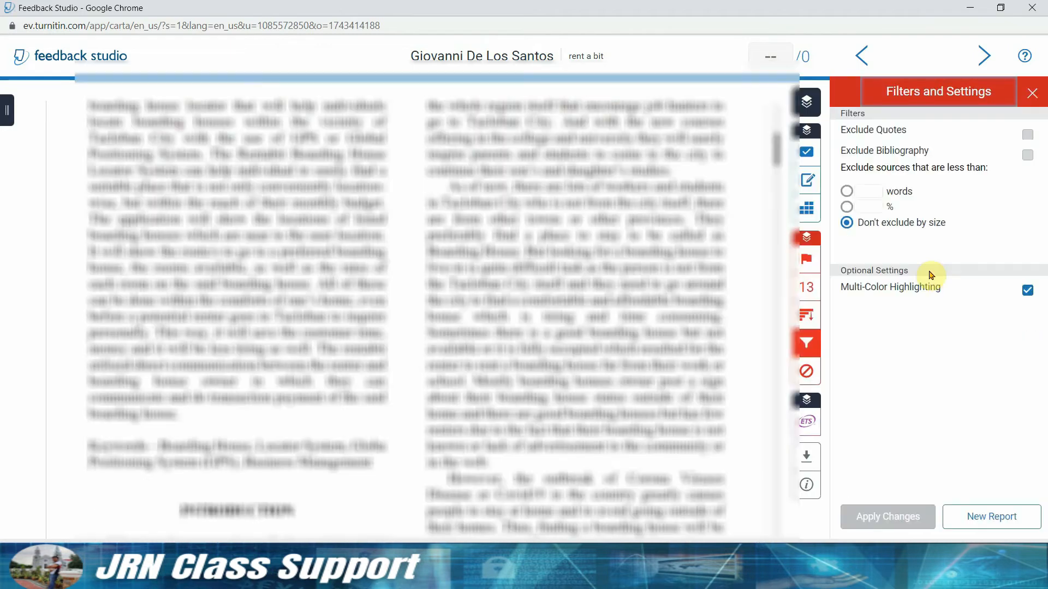
Exclude small sources in Filters and Settings, then open the stepacademic.net match source
click(846, 207)
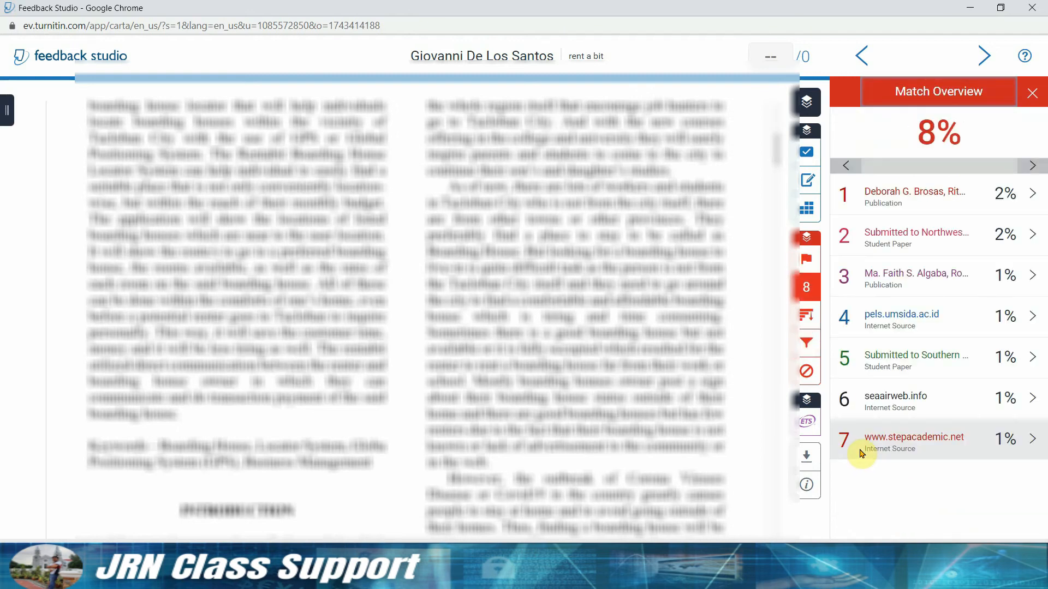
mouse_move(590, 376)
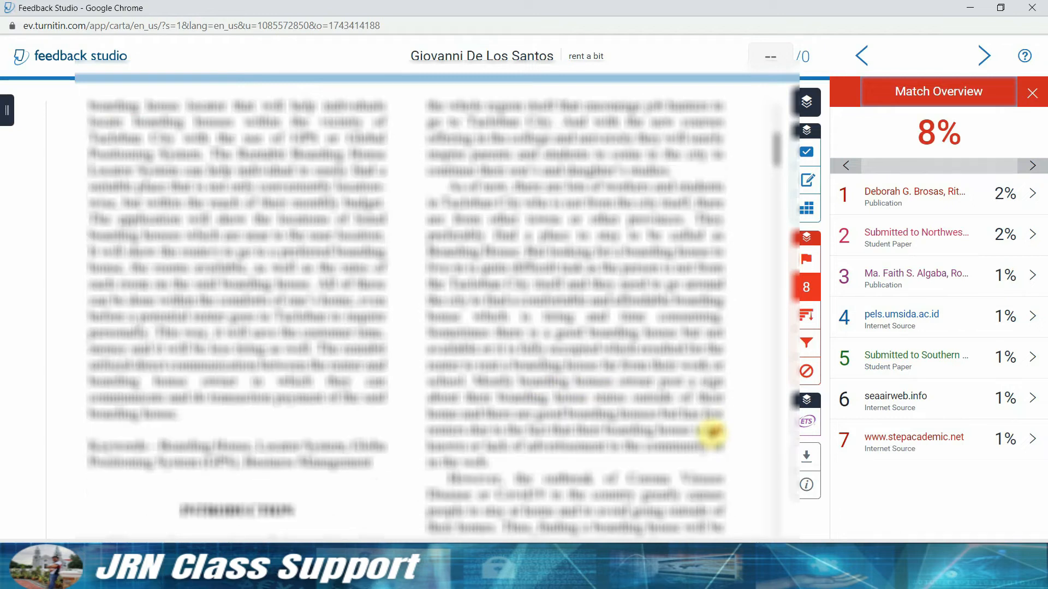
scroll(down, 3)
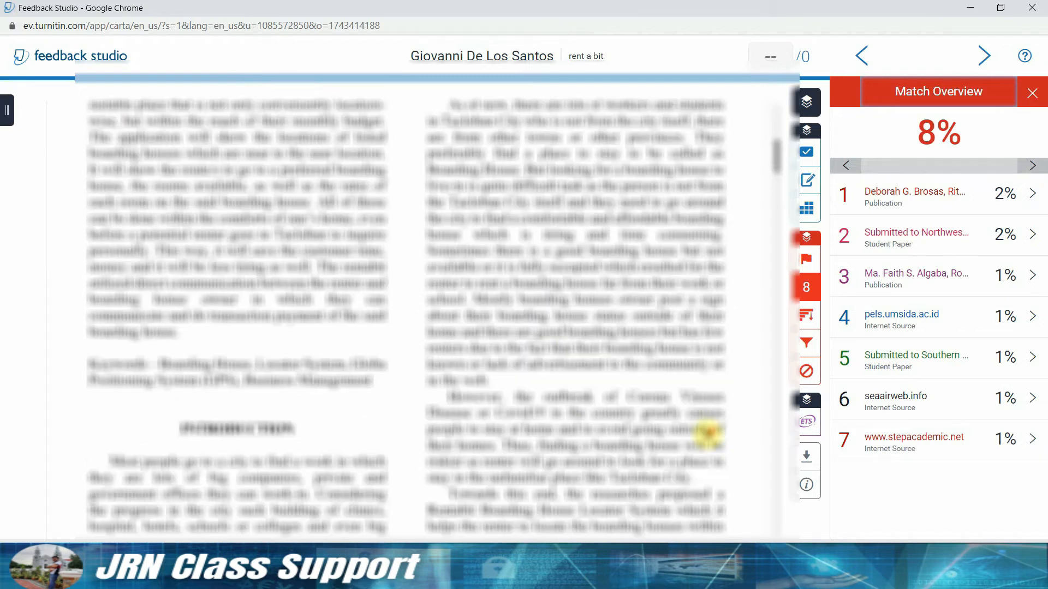
scroll(down, 3)
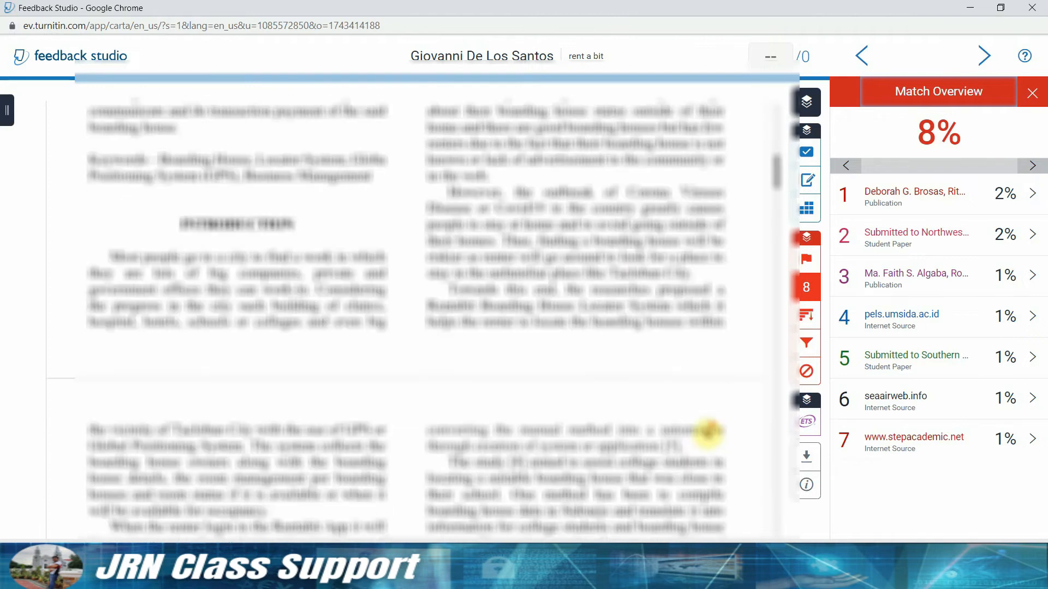
scroll(down, 3)
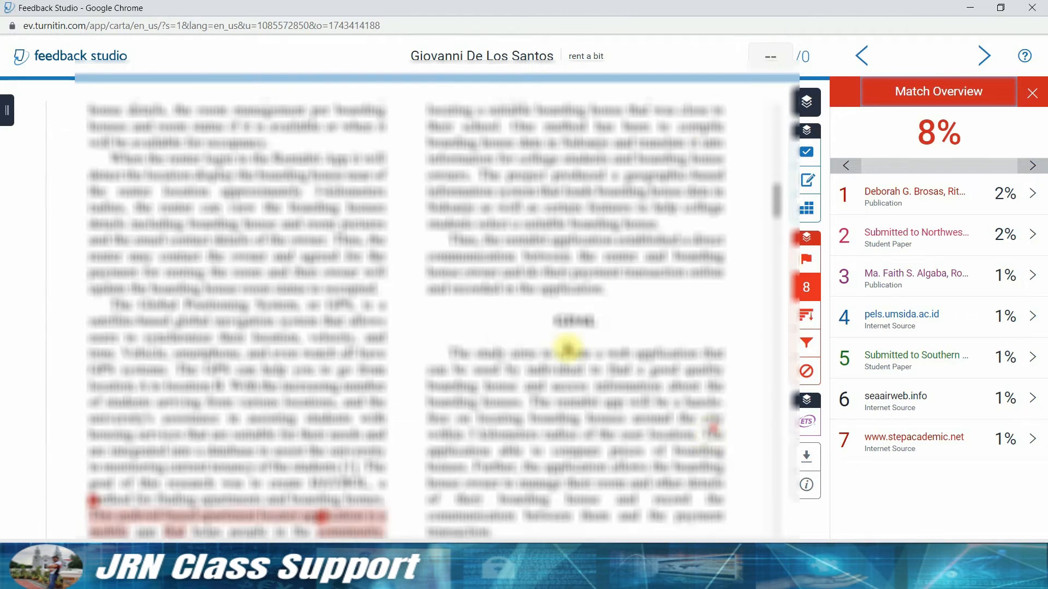
scroll(down, 3)
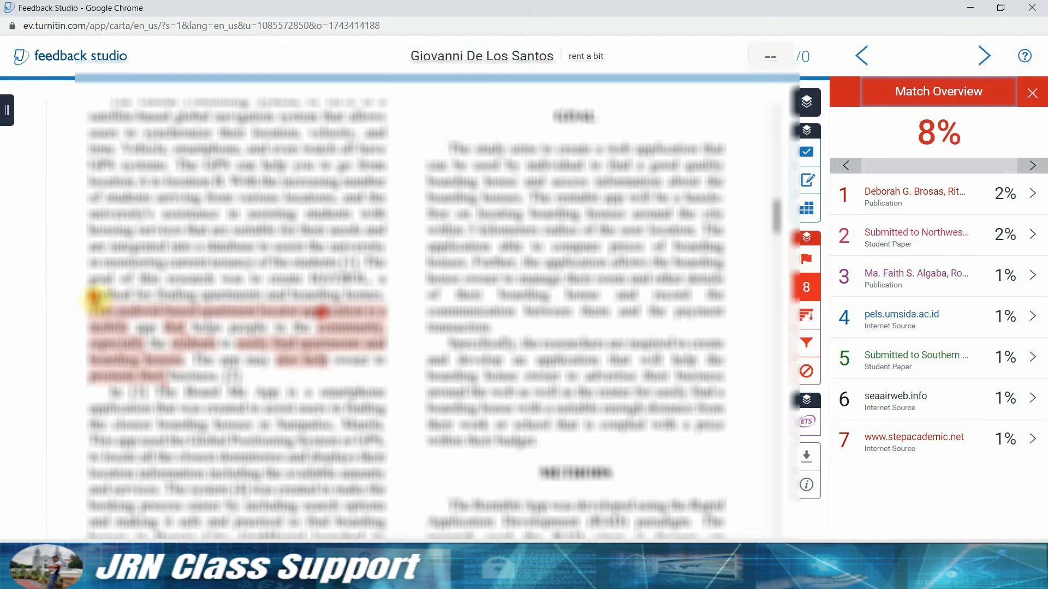
click(914, 438)
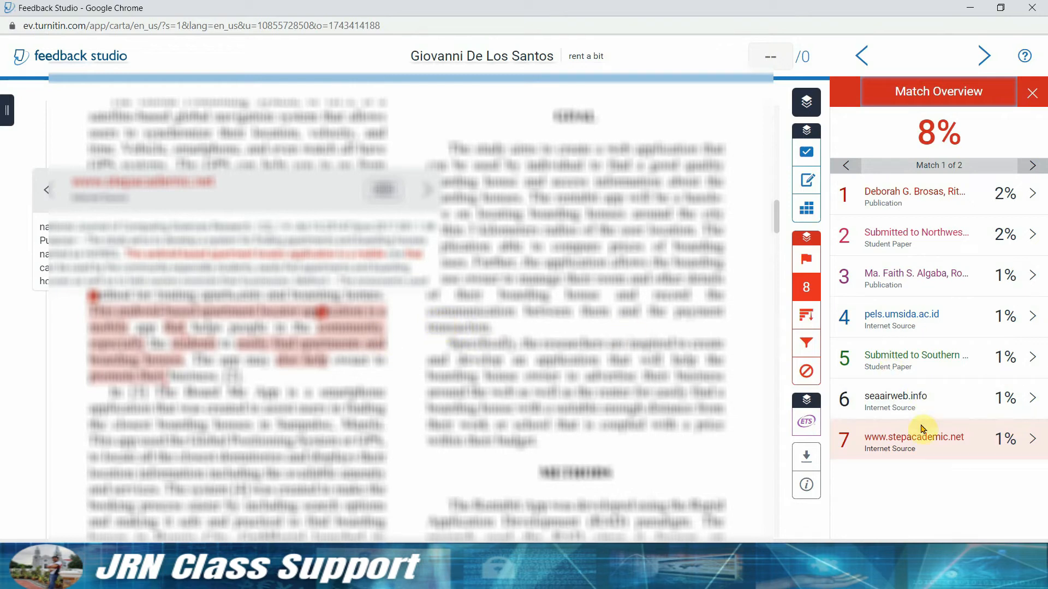
mouse_move(893, 239)
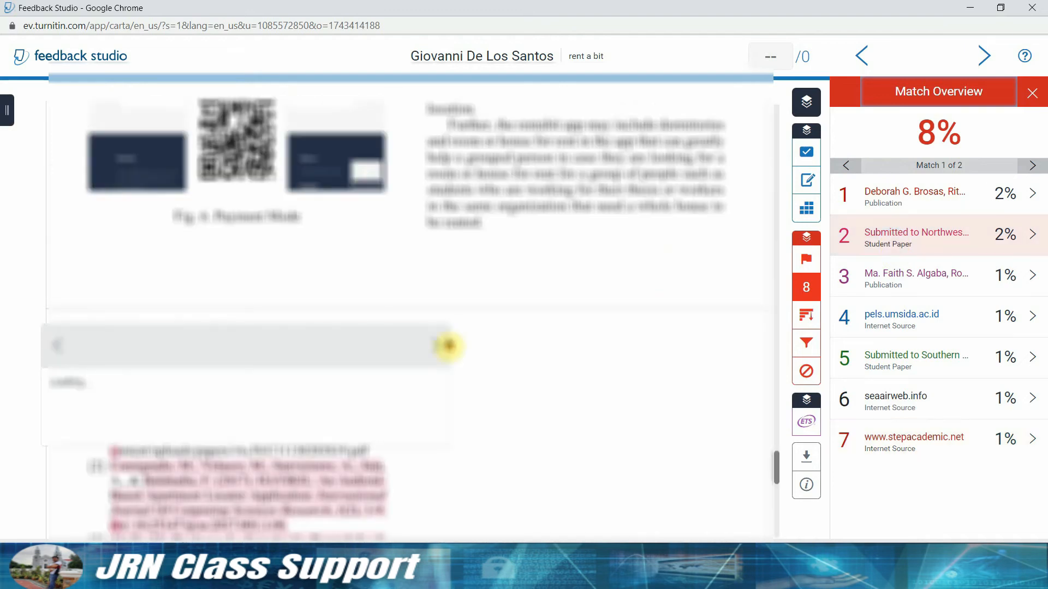
Jump to the Northwestern student paper's second match and scroll through the paper
scroll(up, 3)
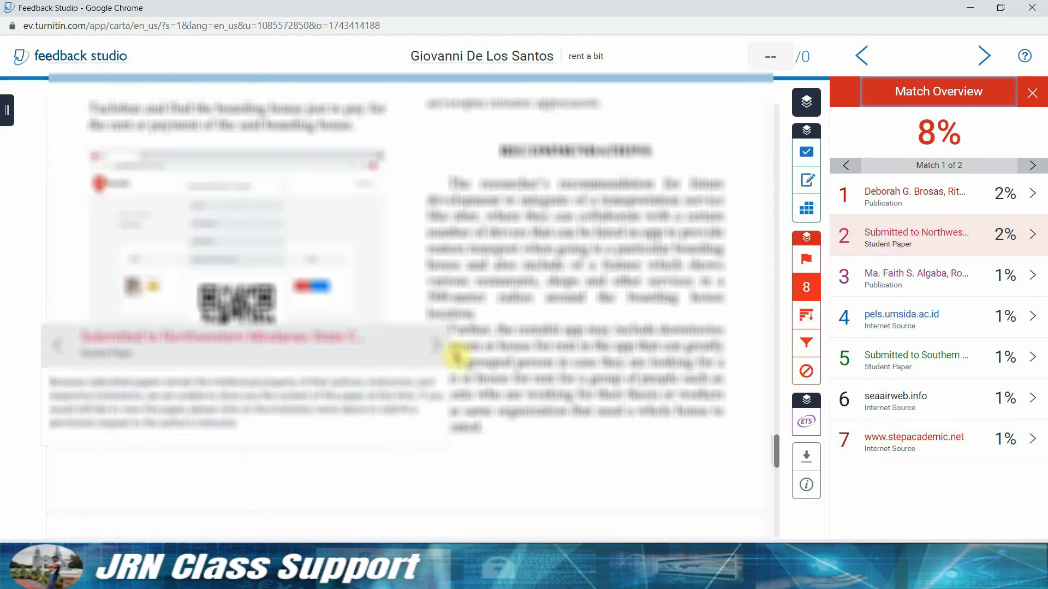
click(1030, 164)
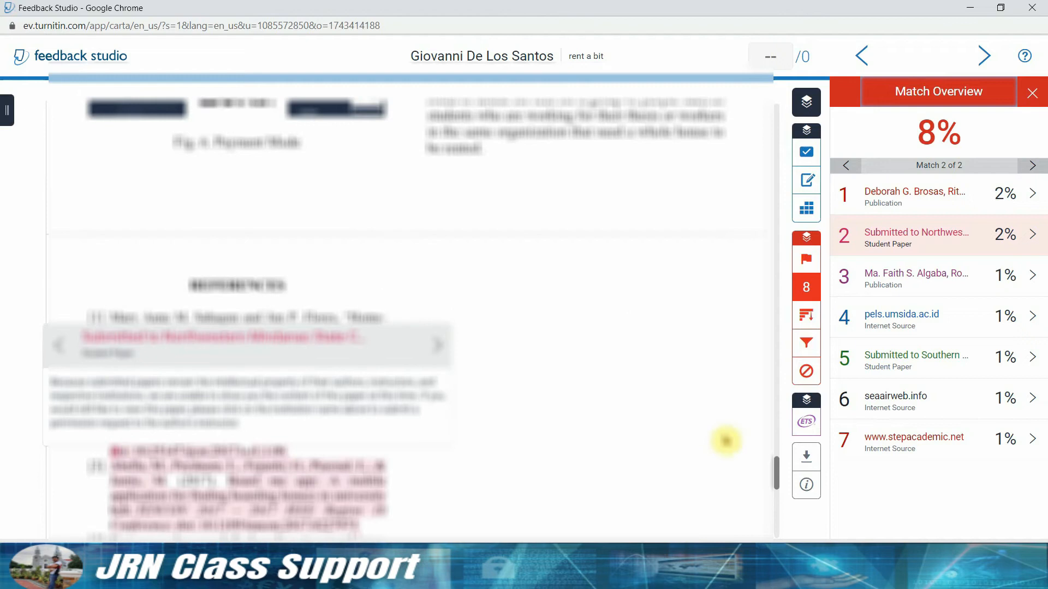
scroll(down, 3)
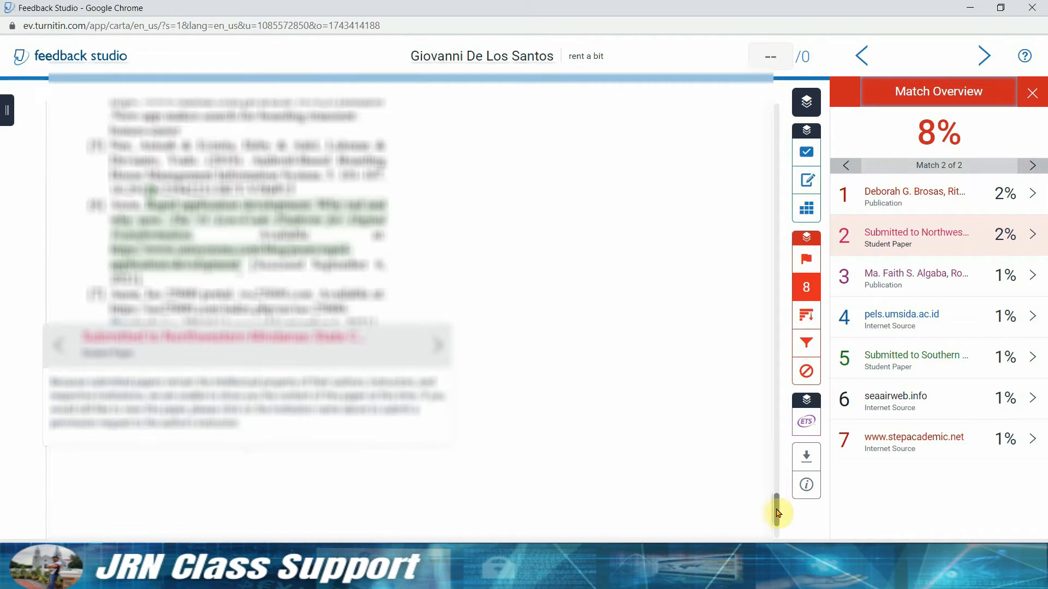
scroll(up, 3)
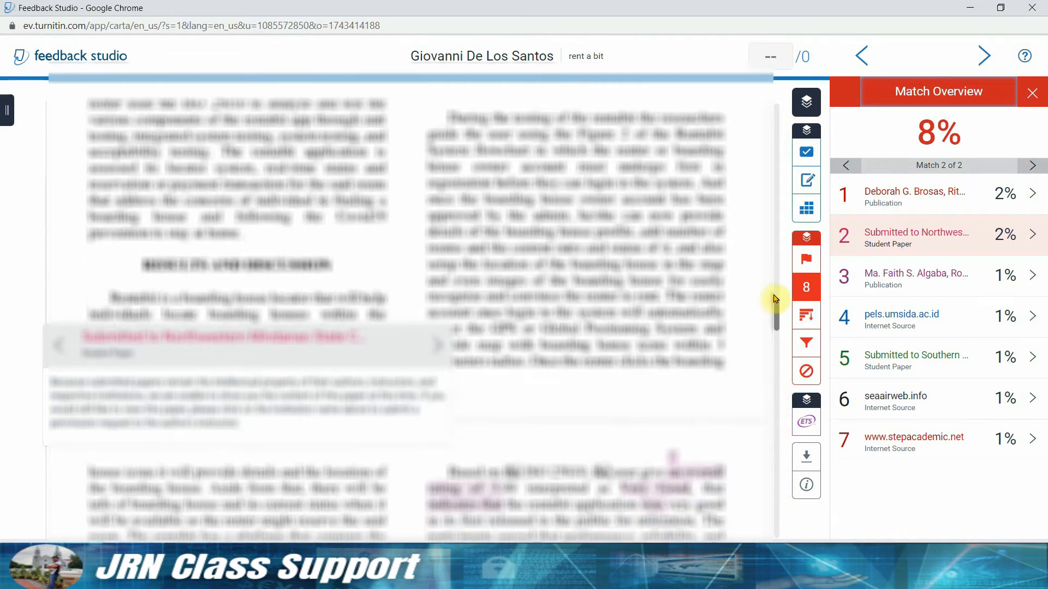
scroll(up, 3)
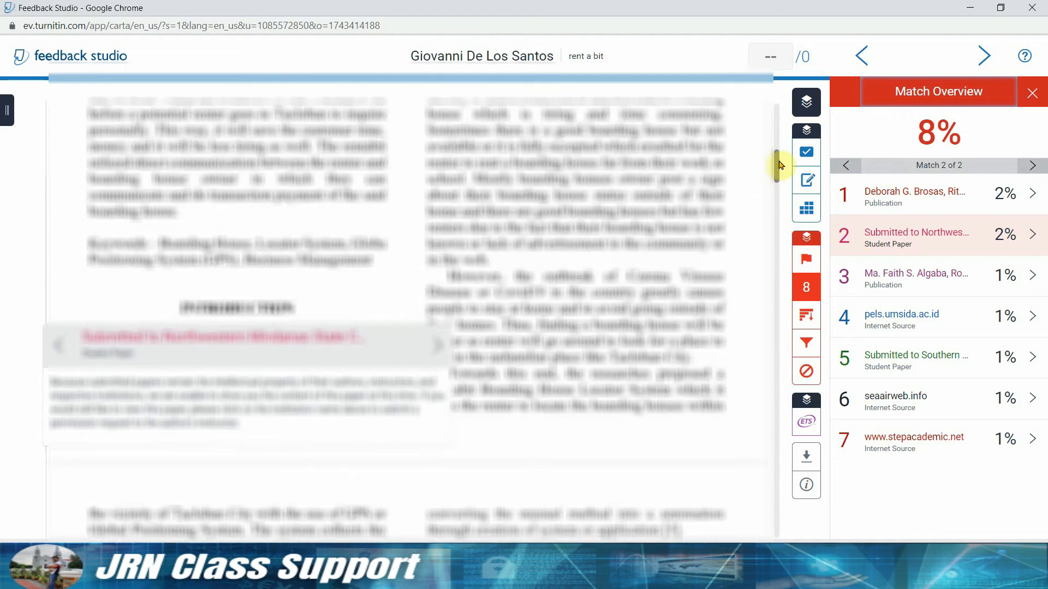
scroll(up, 3)
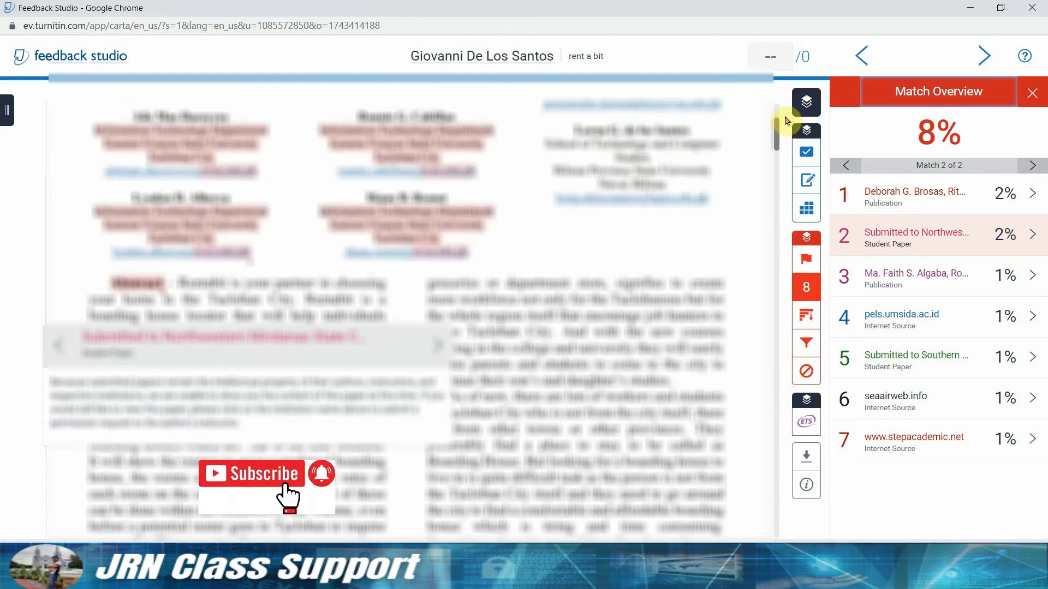
scroll(down, 3)
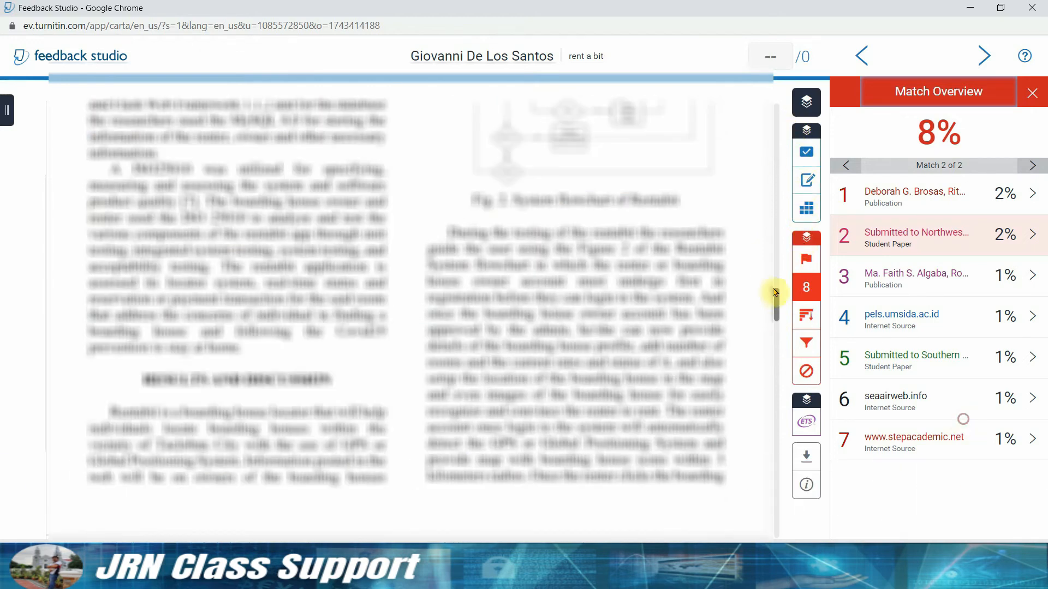
scroll(down, 3)
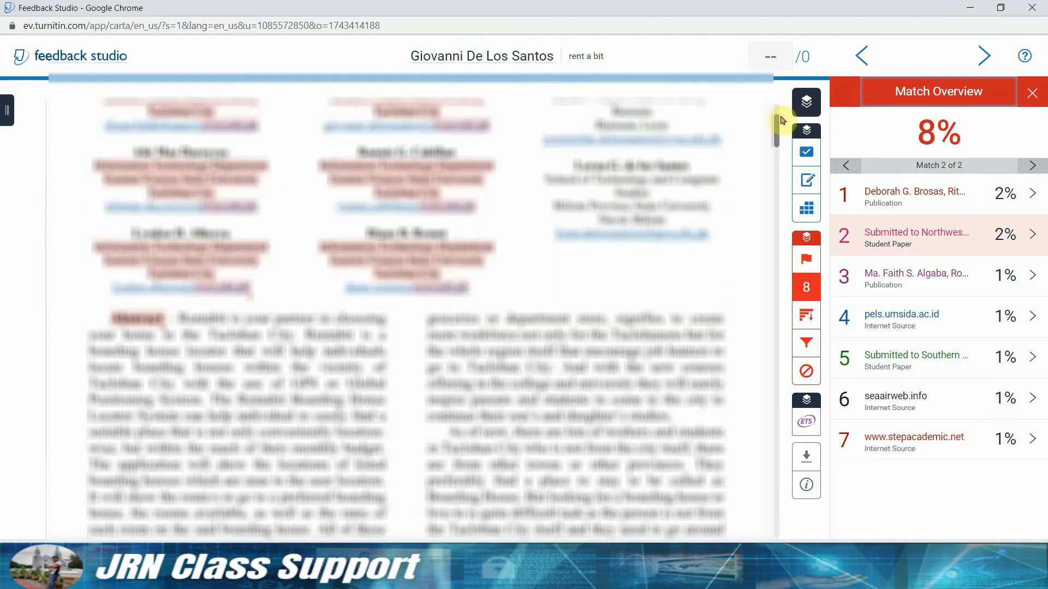
scroll(down, 3)
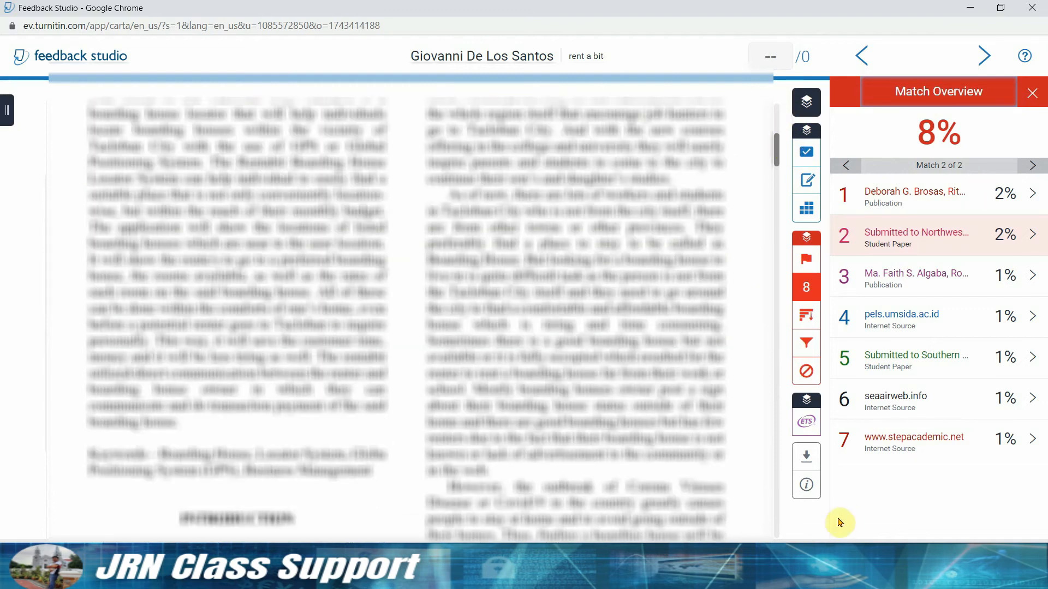
mouse_move(806, 456)
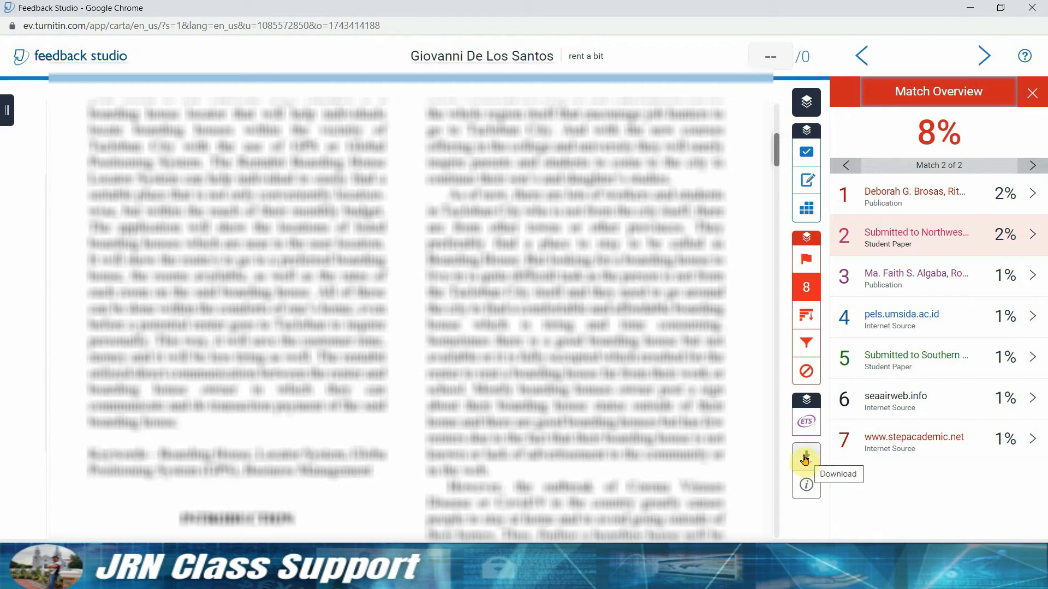
Download the report's Current View as a PDF and view it in the browser
click(806, 460)
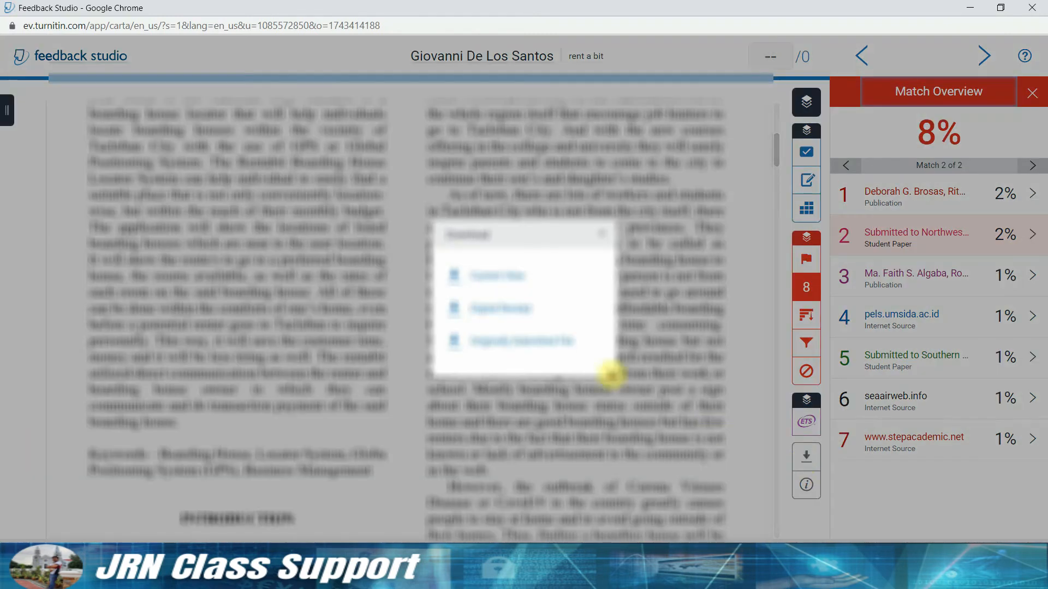
mouse_move(505, 279)
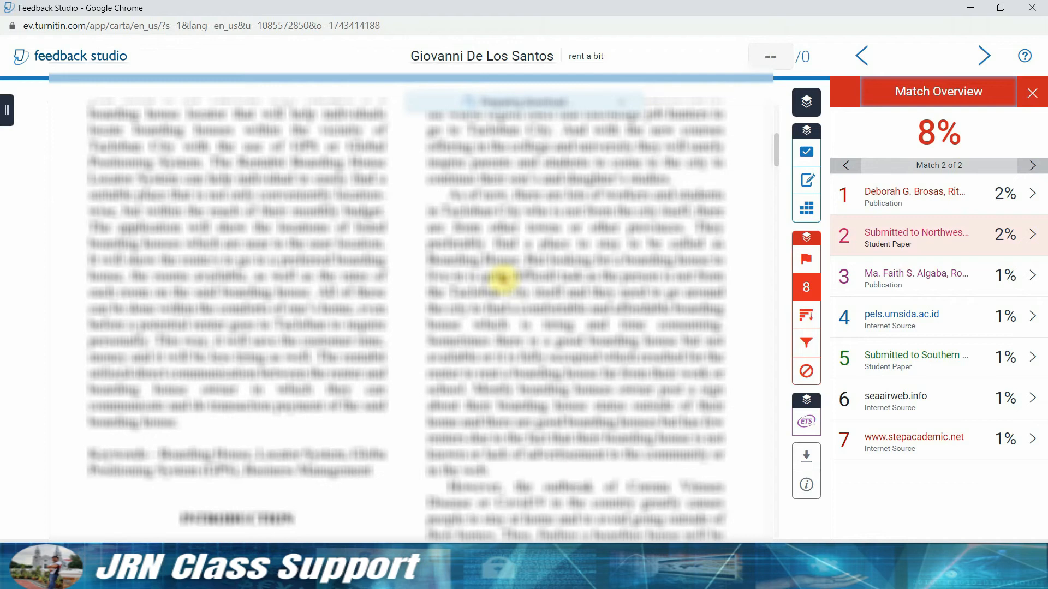
scroll(up, 3)
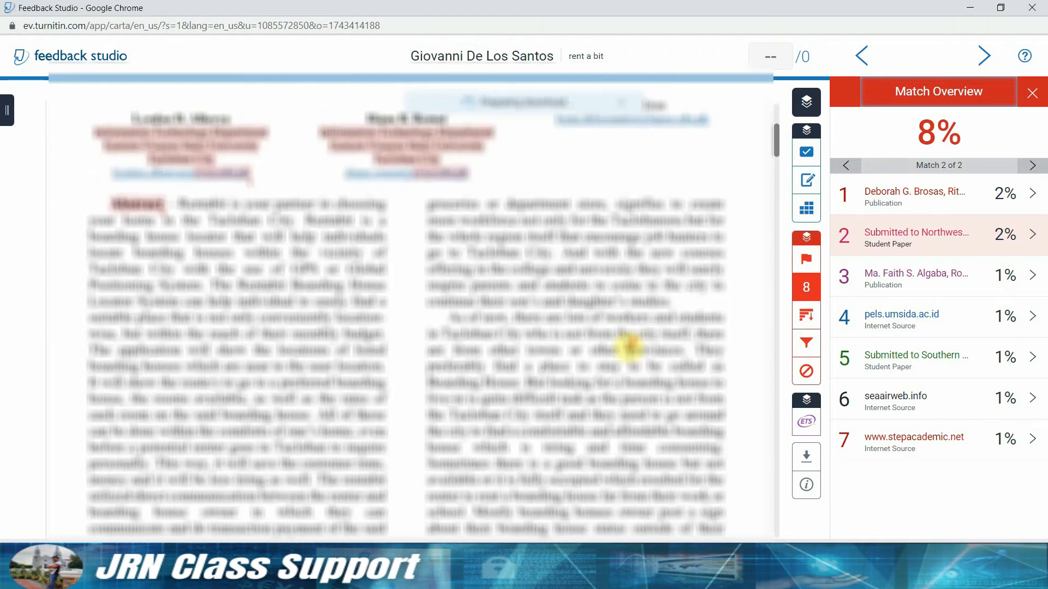
scroll(up, 3)
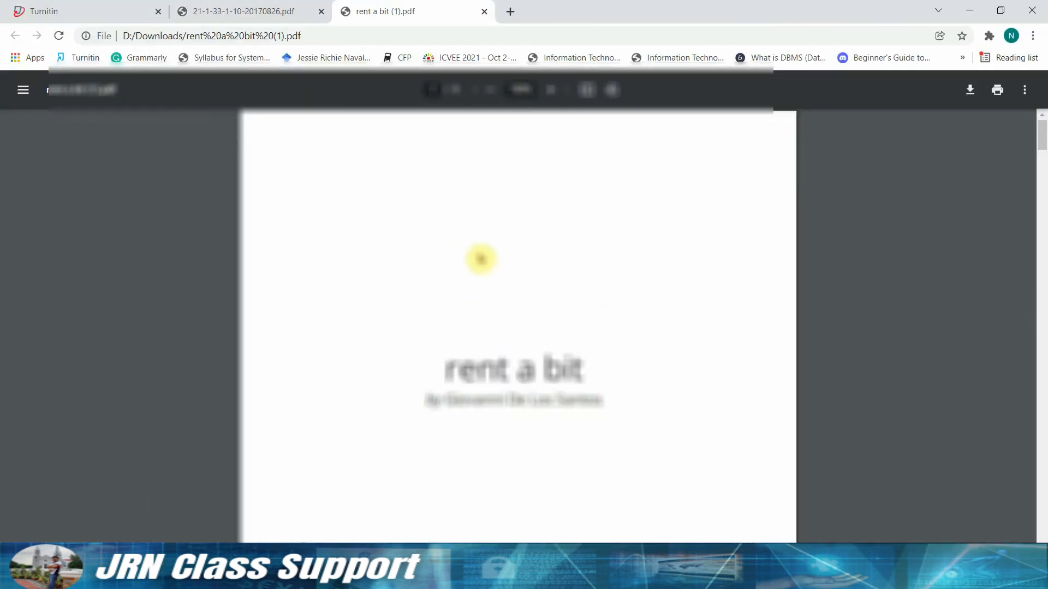
Scroll through rent a bit (1).pdf to review the 8% similarity summary and source list
scroll(down, 3)
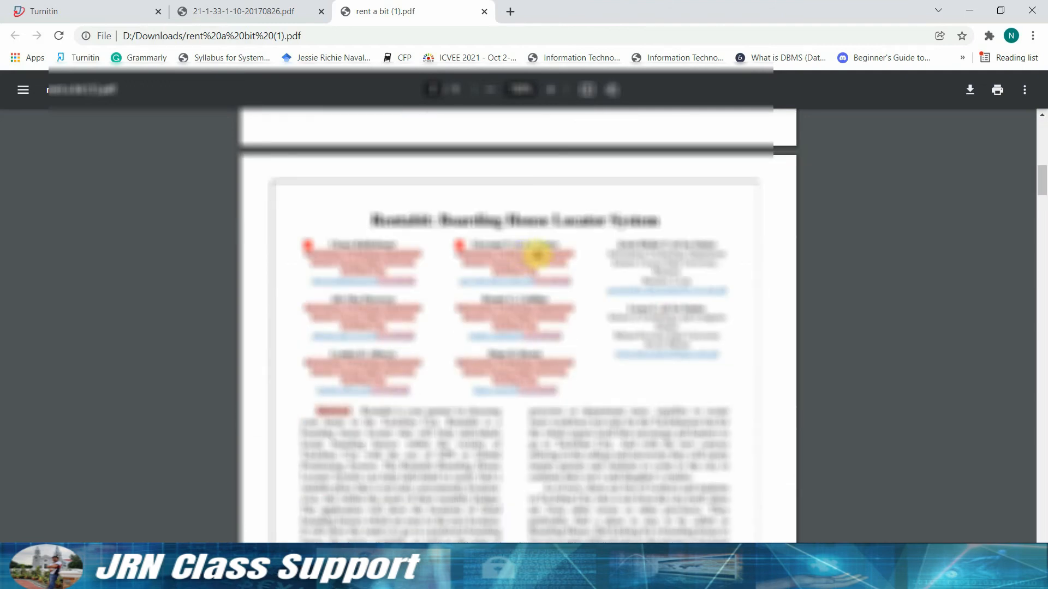
scroll(down, 3)
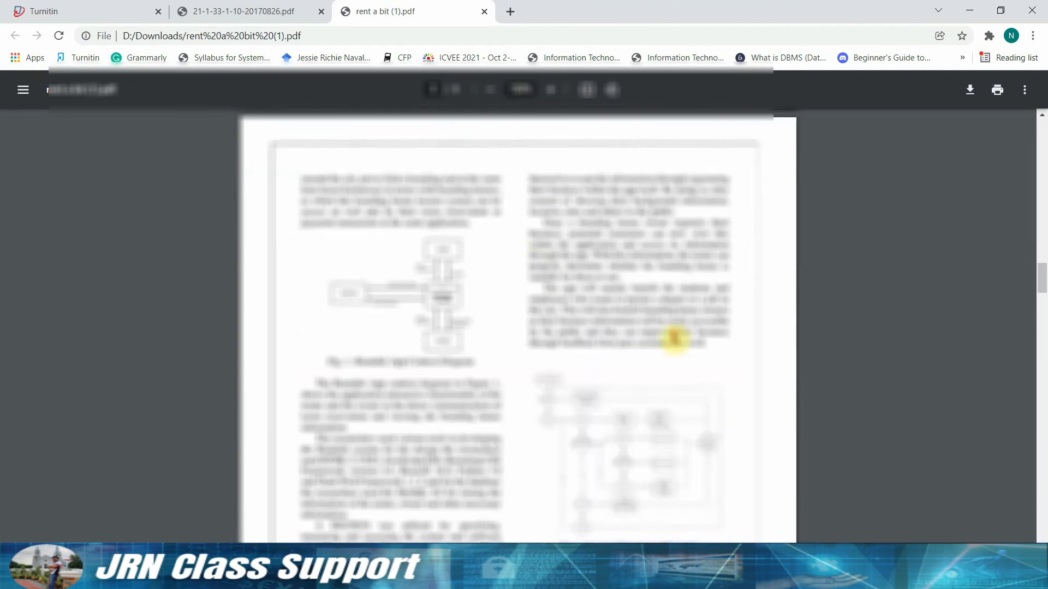
scroll(down, 3)
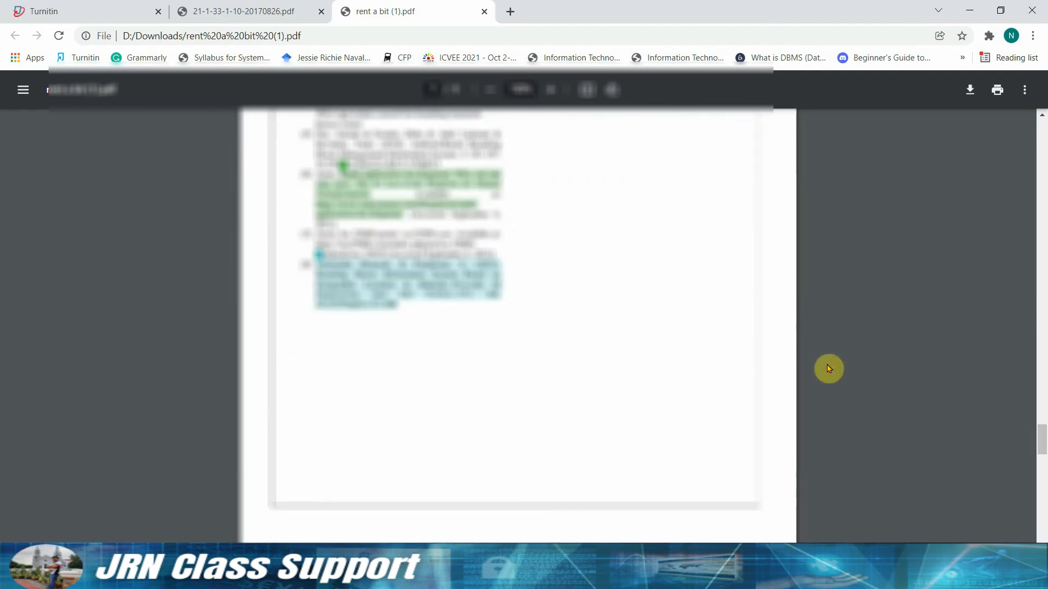
scroll(up, 3)
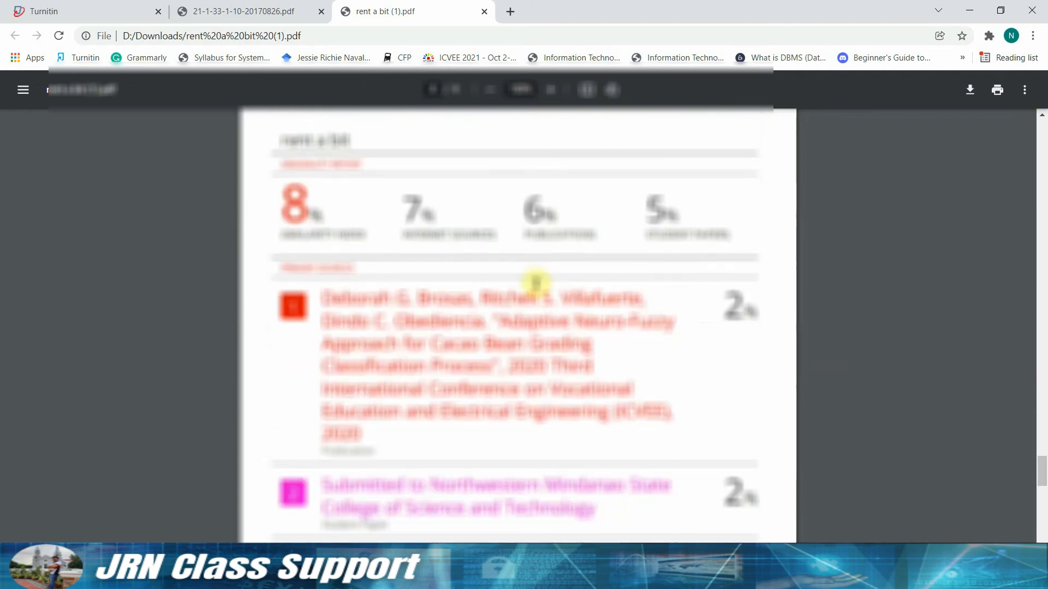
mouse_move(315, 217)
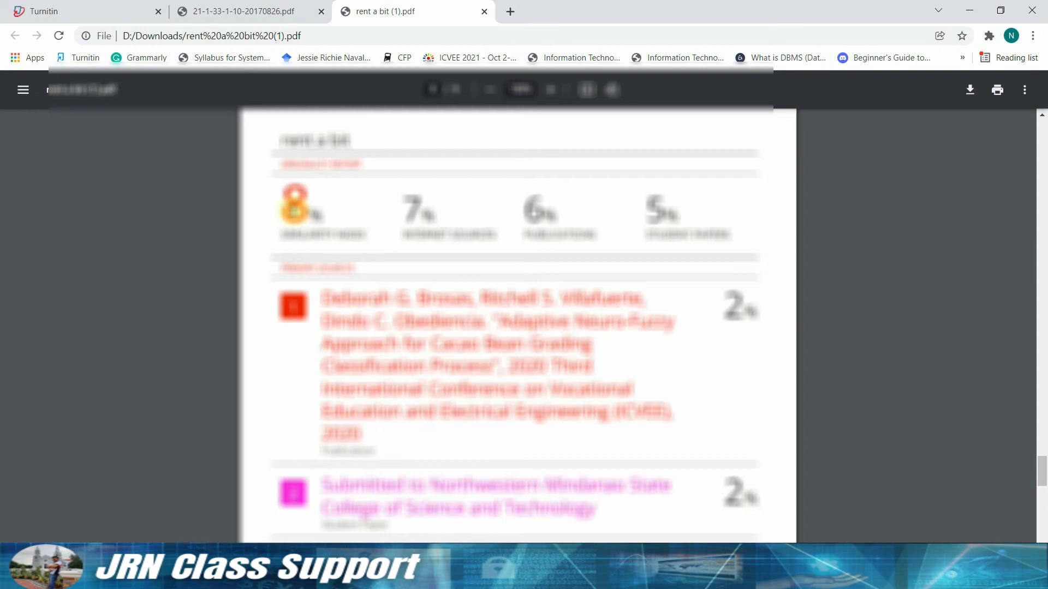
scroll(down, 3)
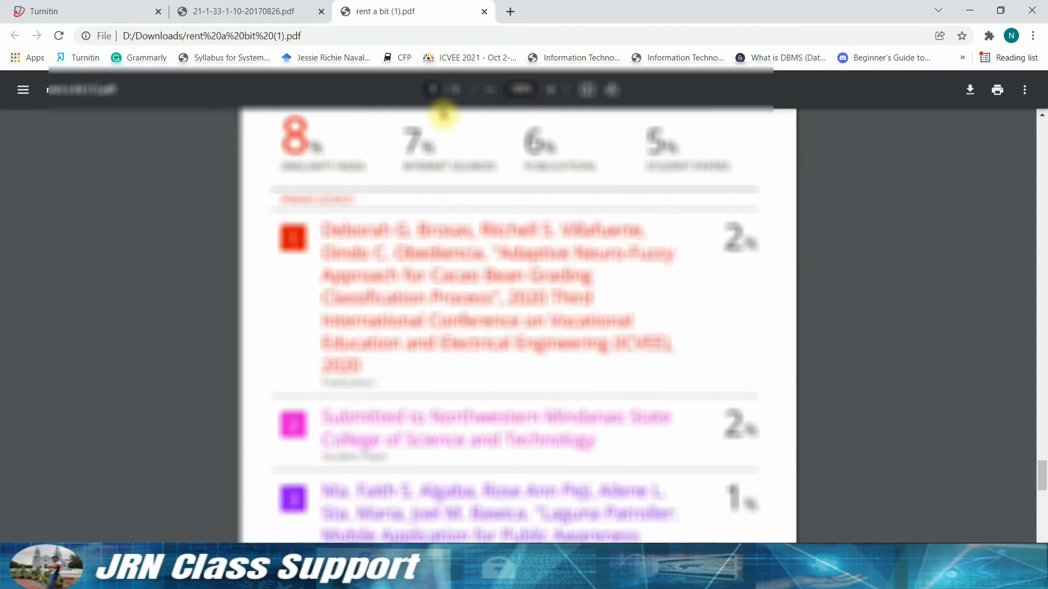
mouse_move(488, 465)
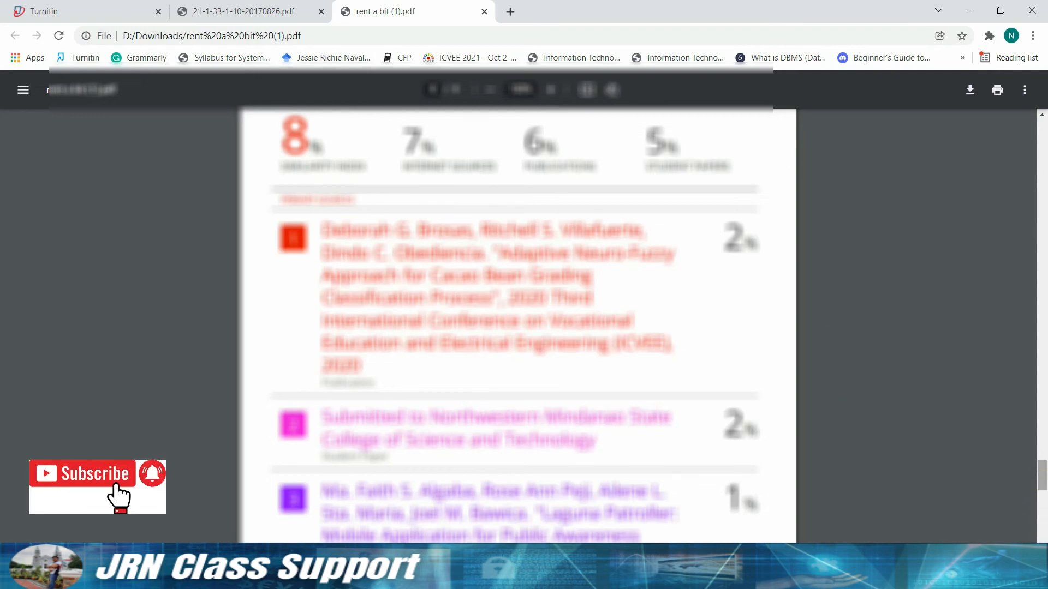
scroll(up, 3)
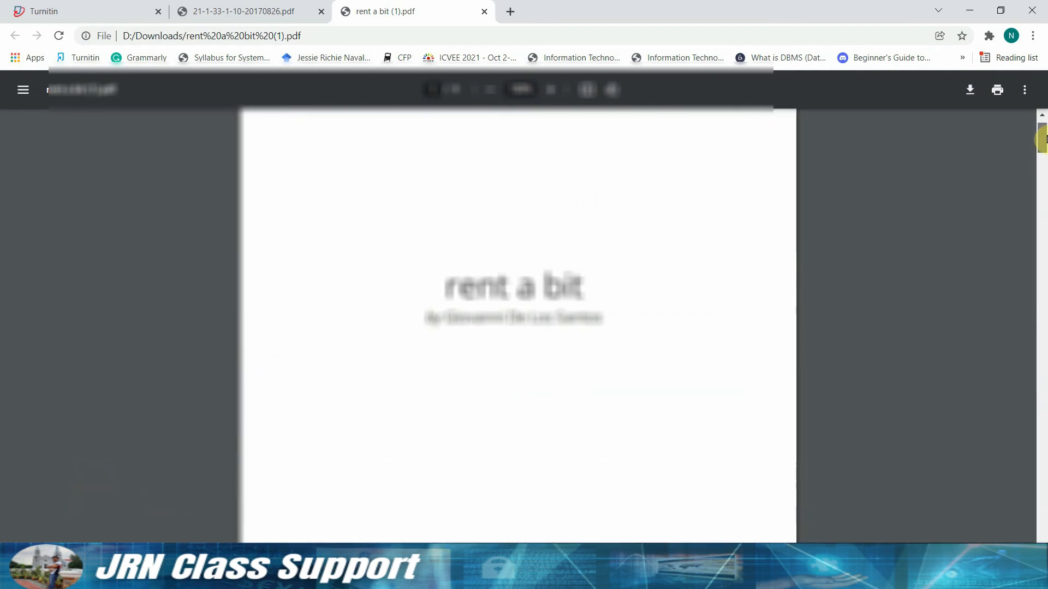
scroll(down, 3)
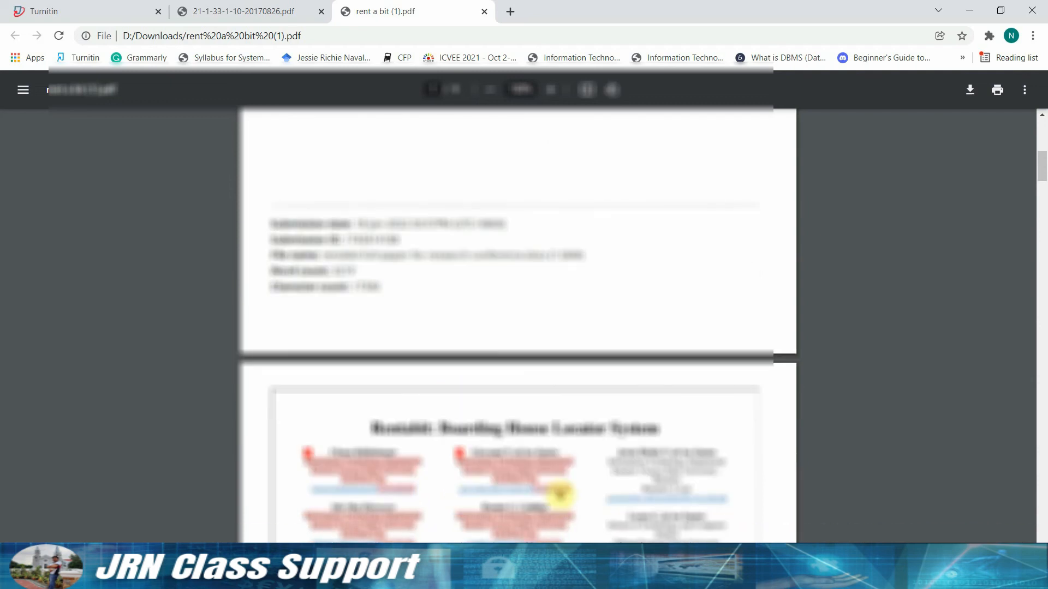
mouse_move(431, 428)
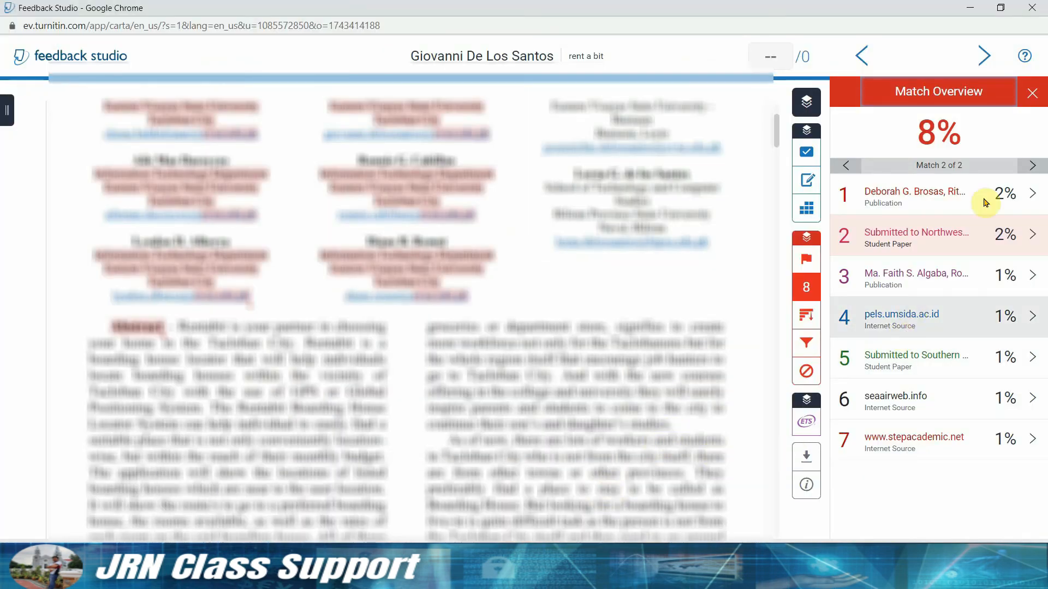
mouse_move(1034, 93)
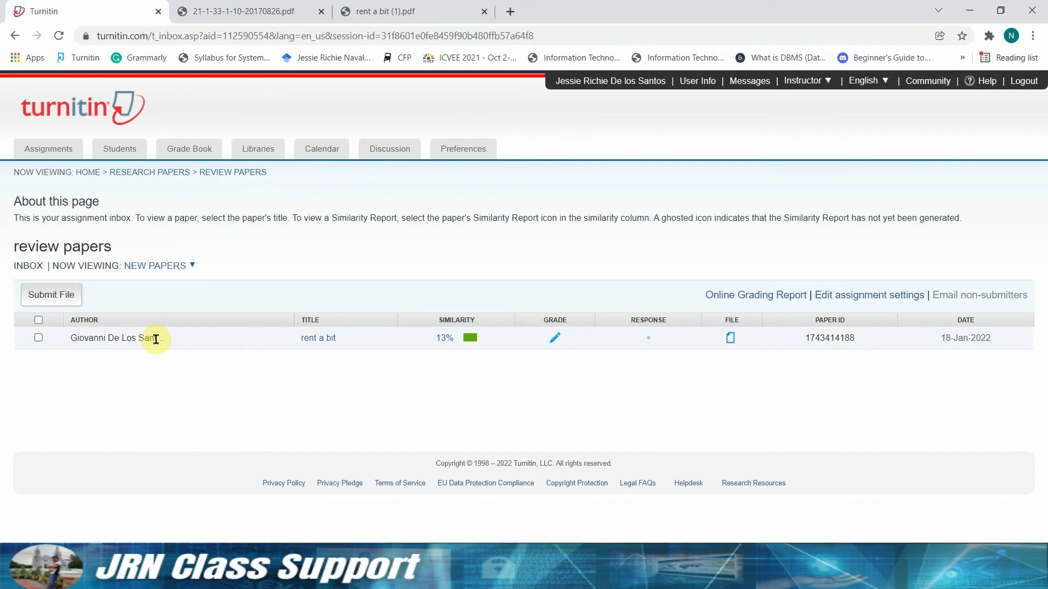
mouse_move(191, 351)
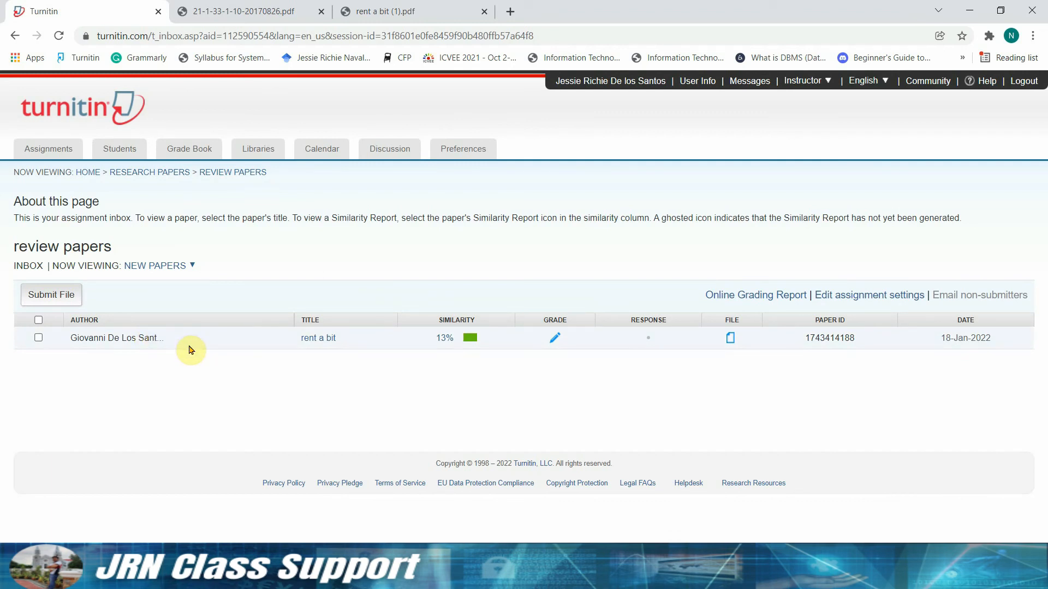
mouse_move(208, 339)
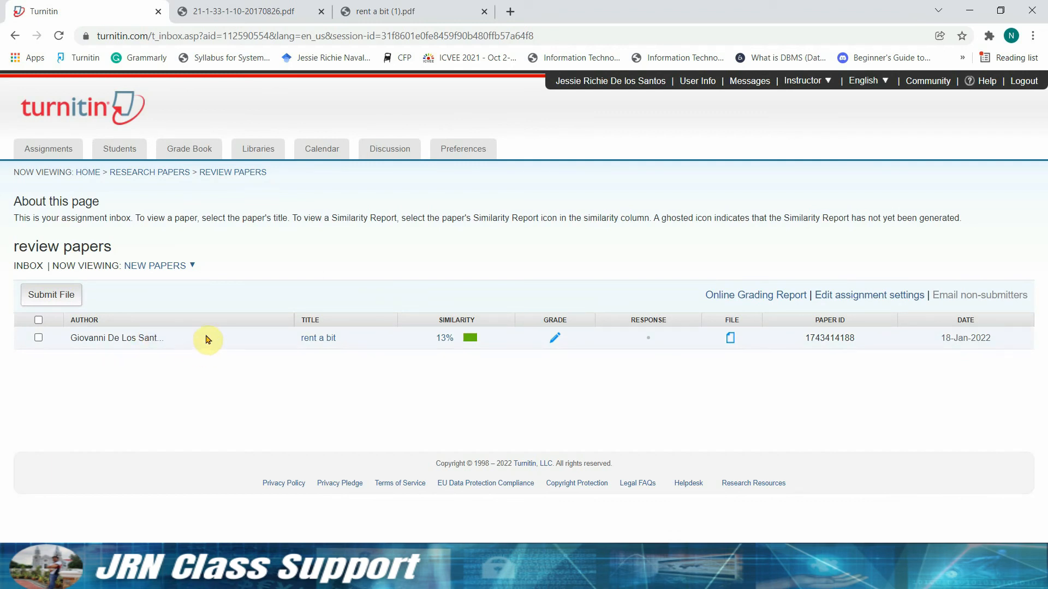
mouse_move(554, 337)
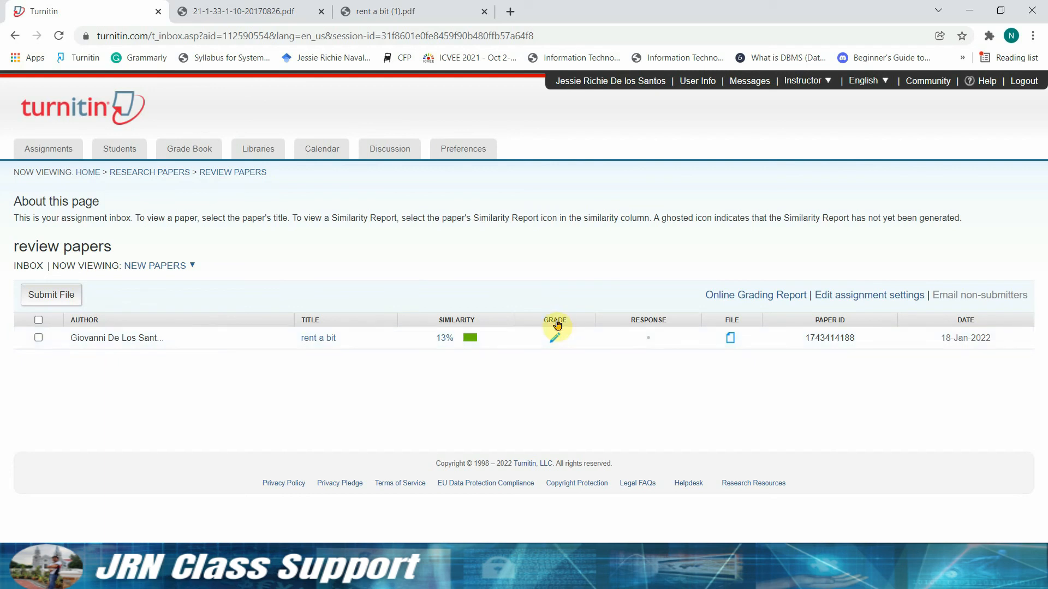
mouse_move(451, 380)
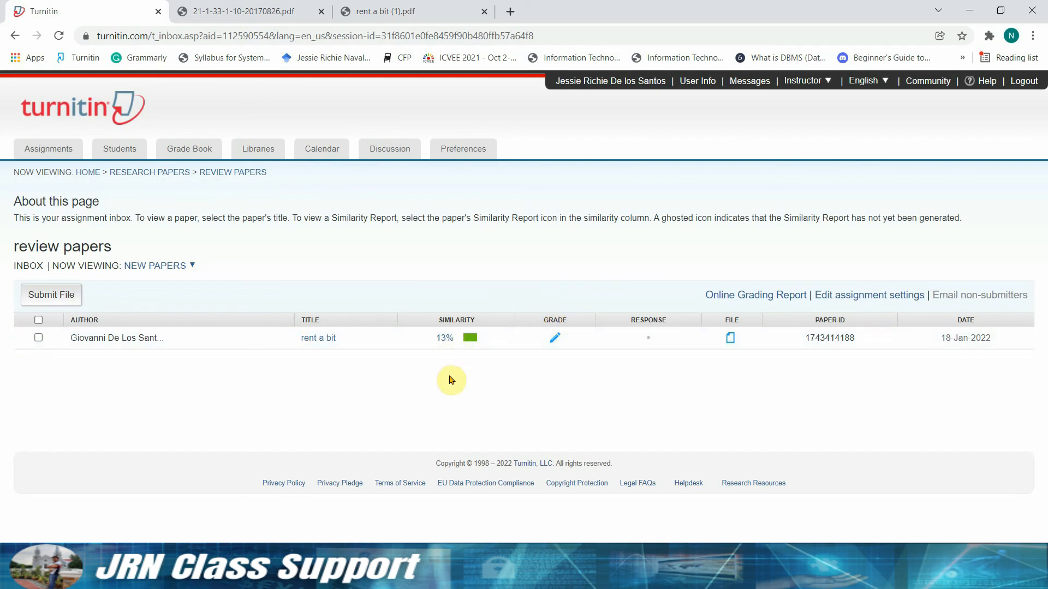
mouse_move(445, 390)
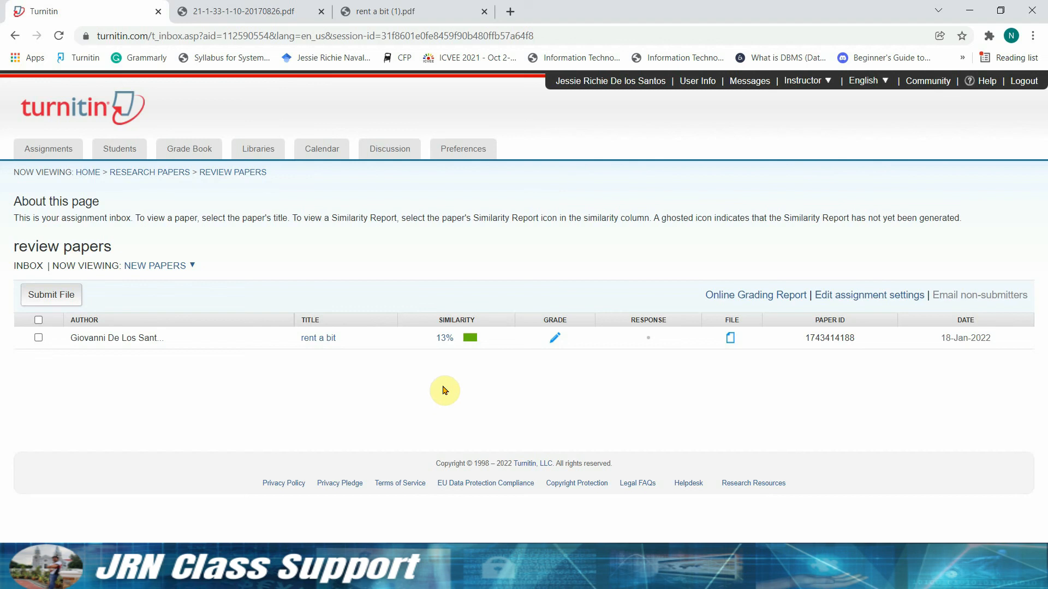
mouse_move(449, 389)
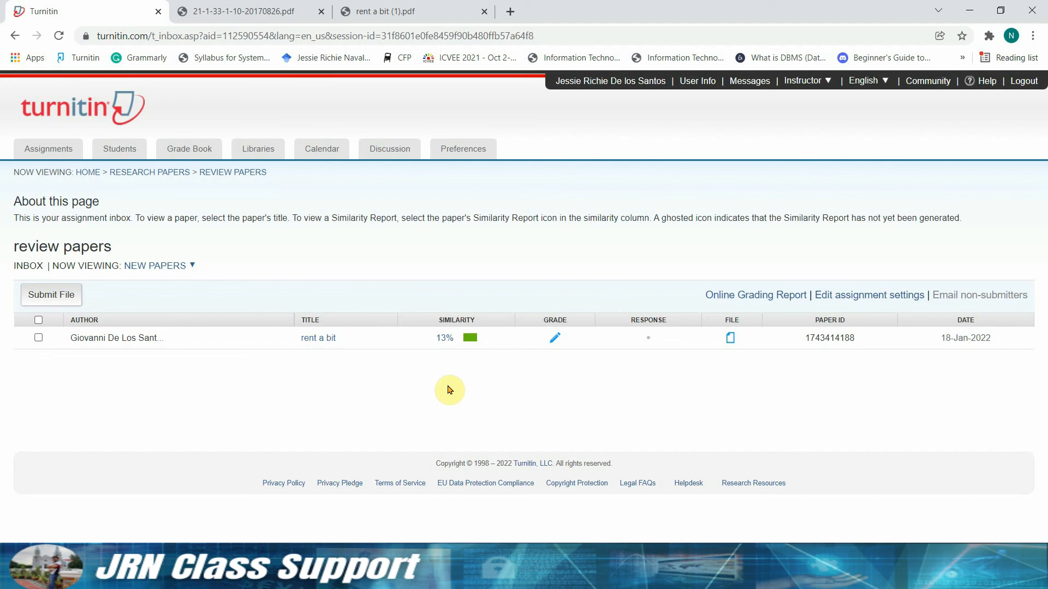
mouse_move(441, 361)
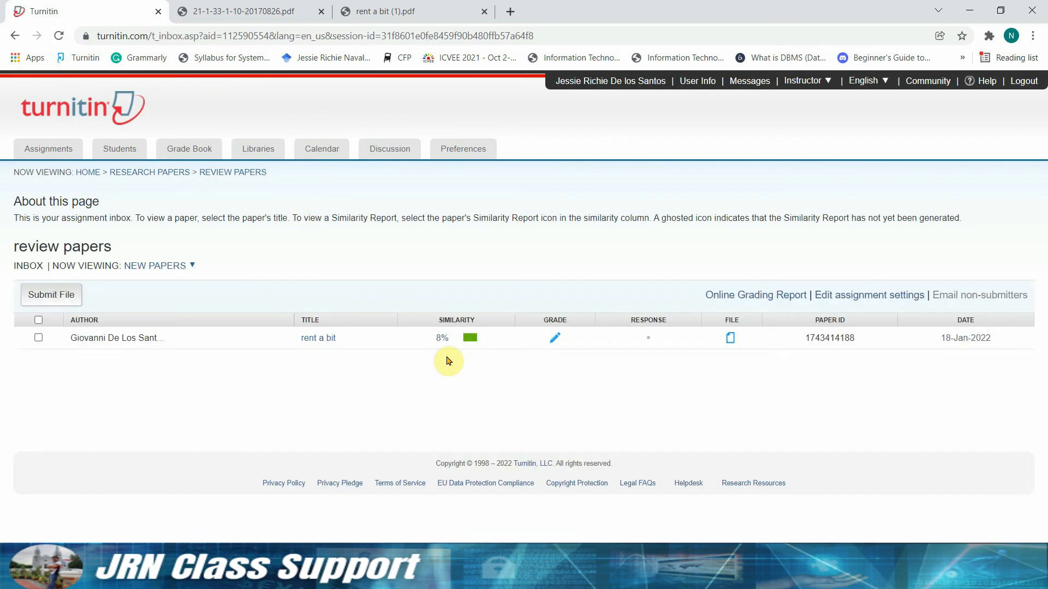
mouse_move(432, 342)
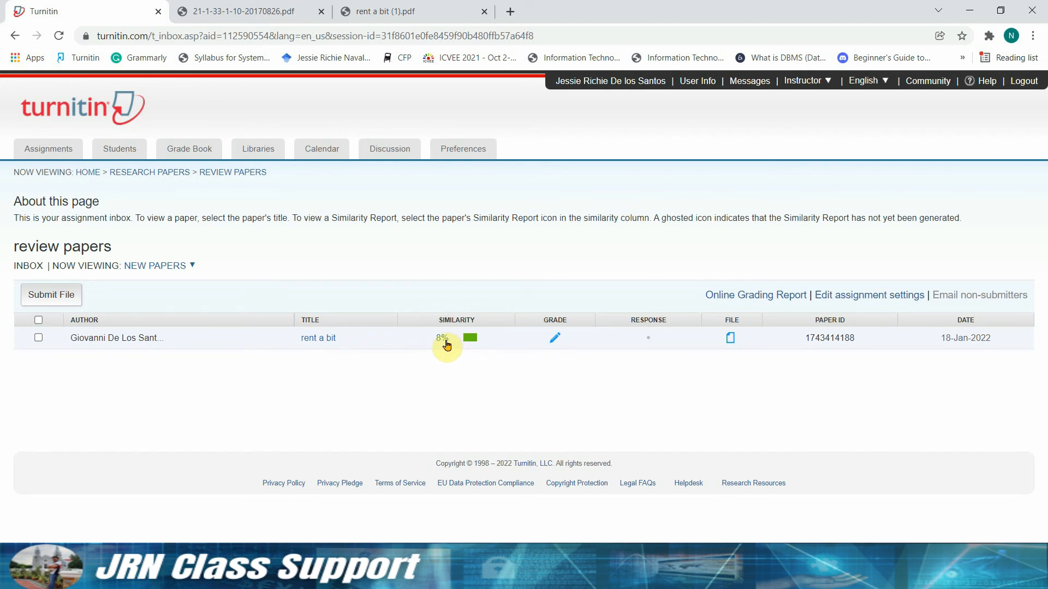
mouse_move(330, 342)
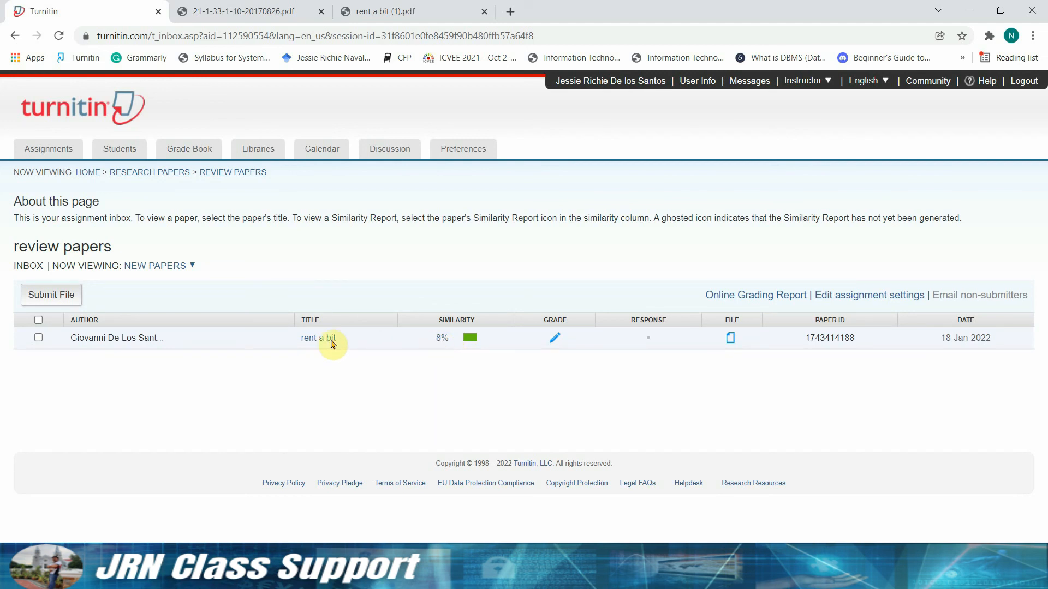
mouse_move(1023, 81)
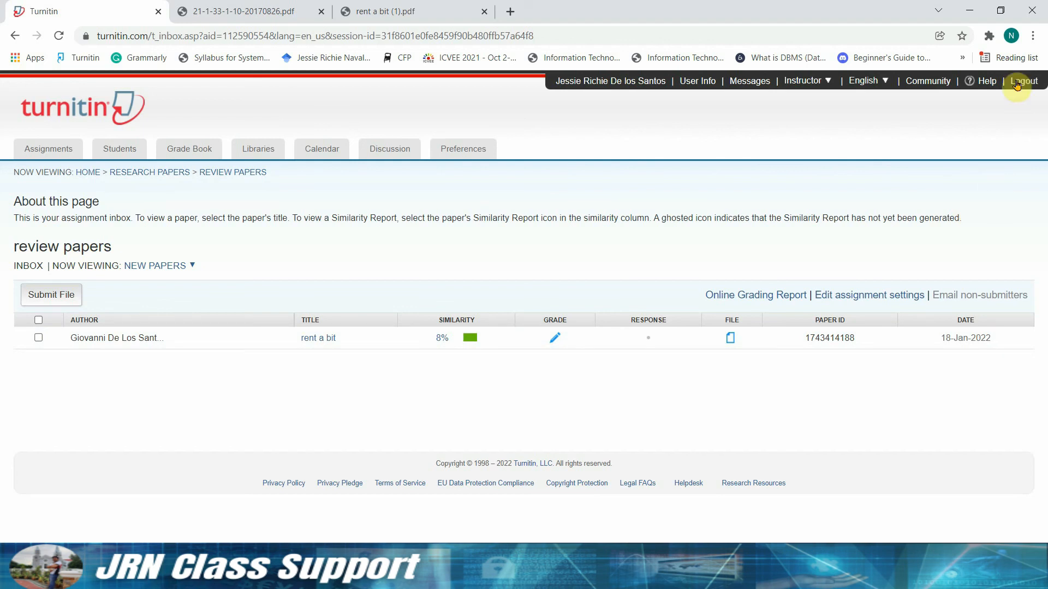